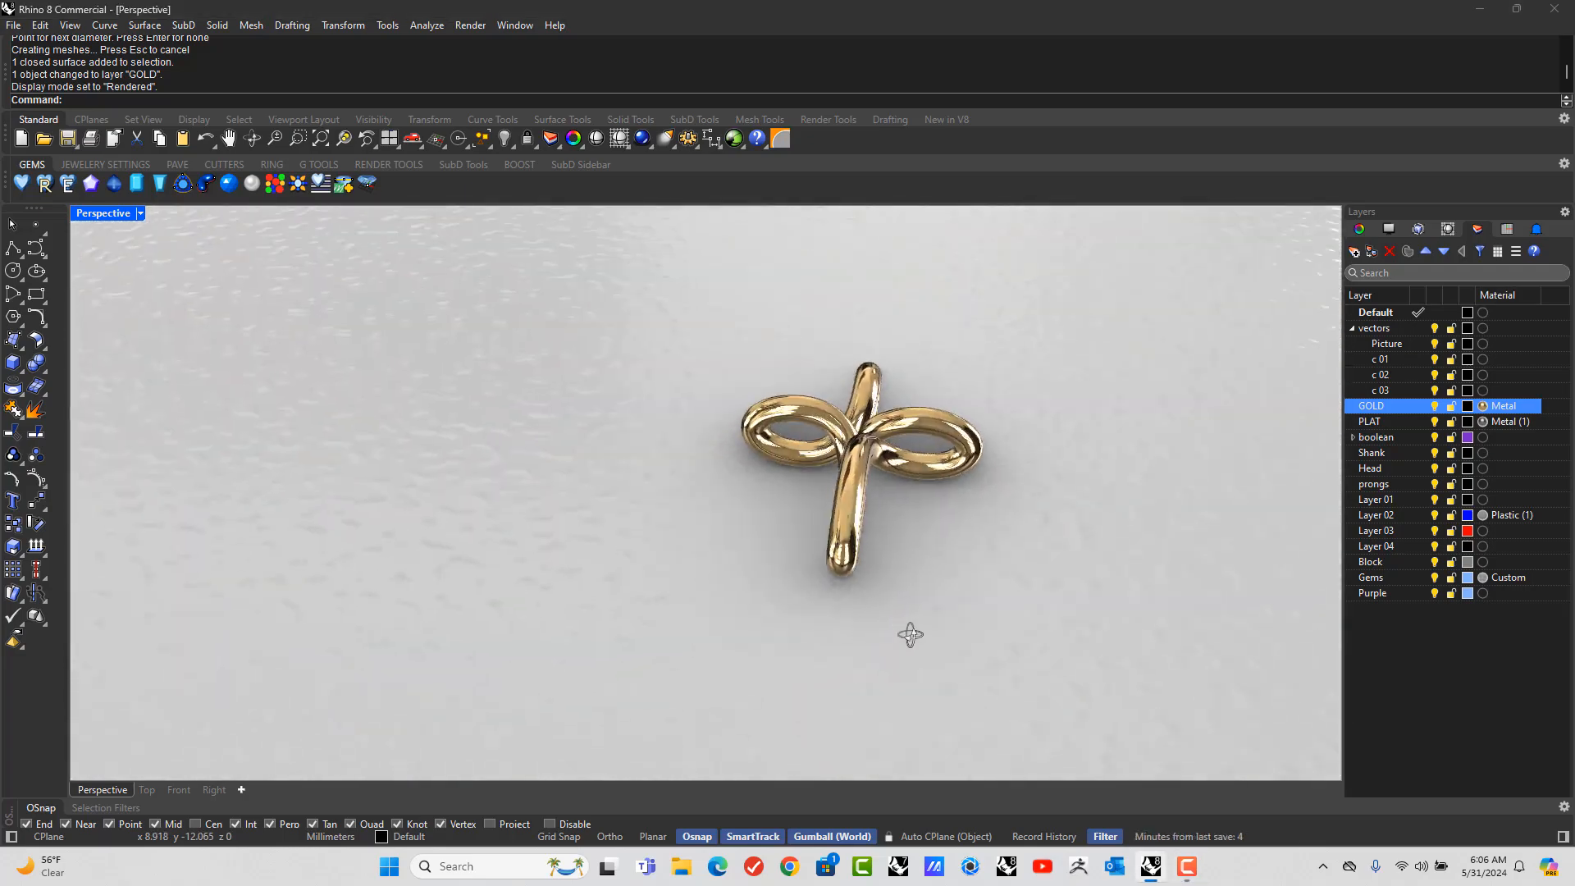
Create a new model from the '8 start dia 1 final' template
drag(904, 503, 704, 473)
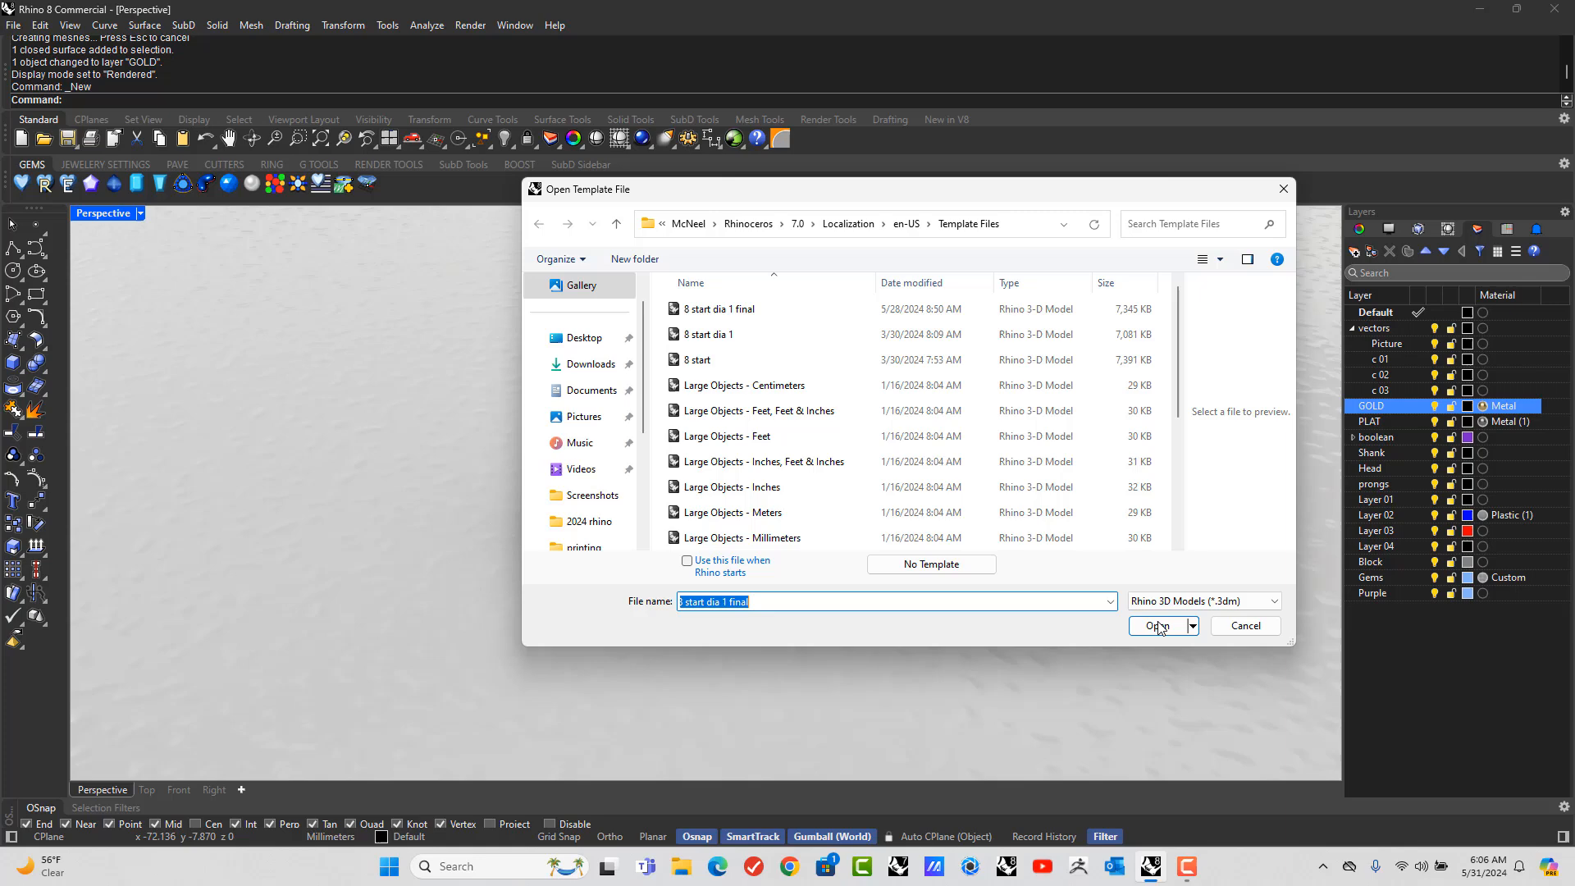
click(1157, 626)
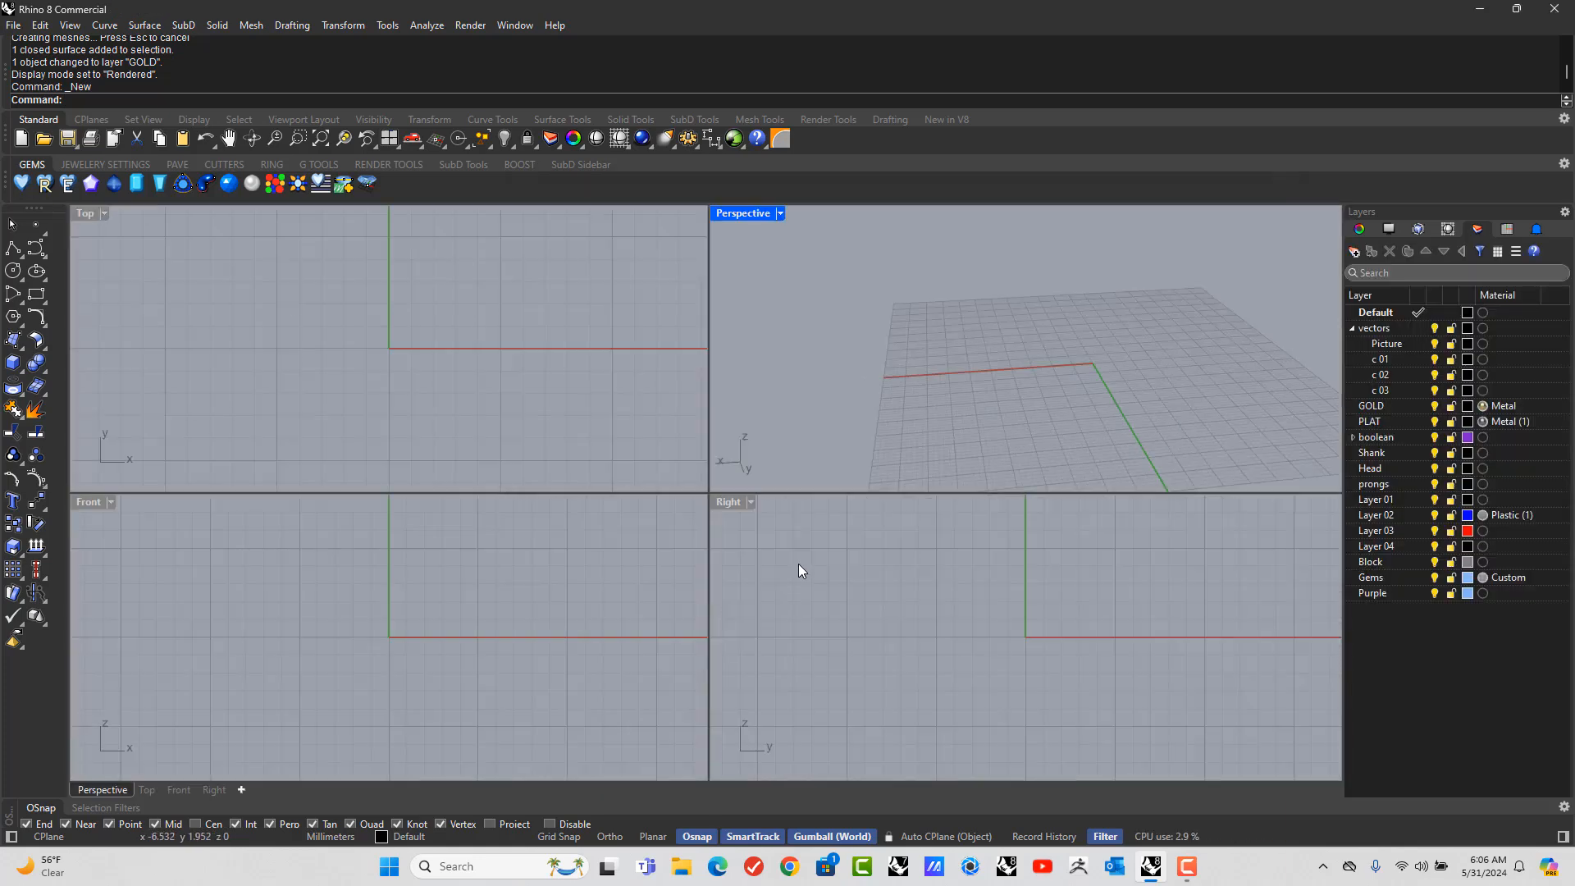
Maximize the Right view and draw an ellipse from centre at the origin with a 1.7 axis
double_click(728, 502)
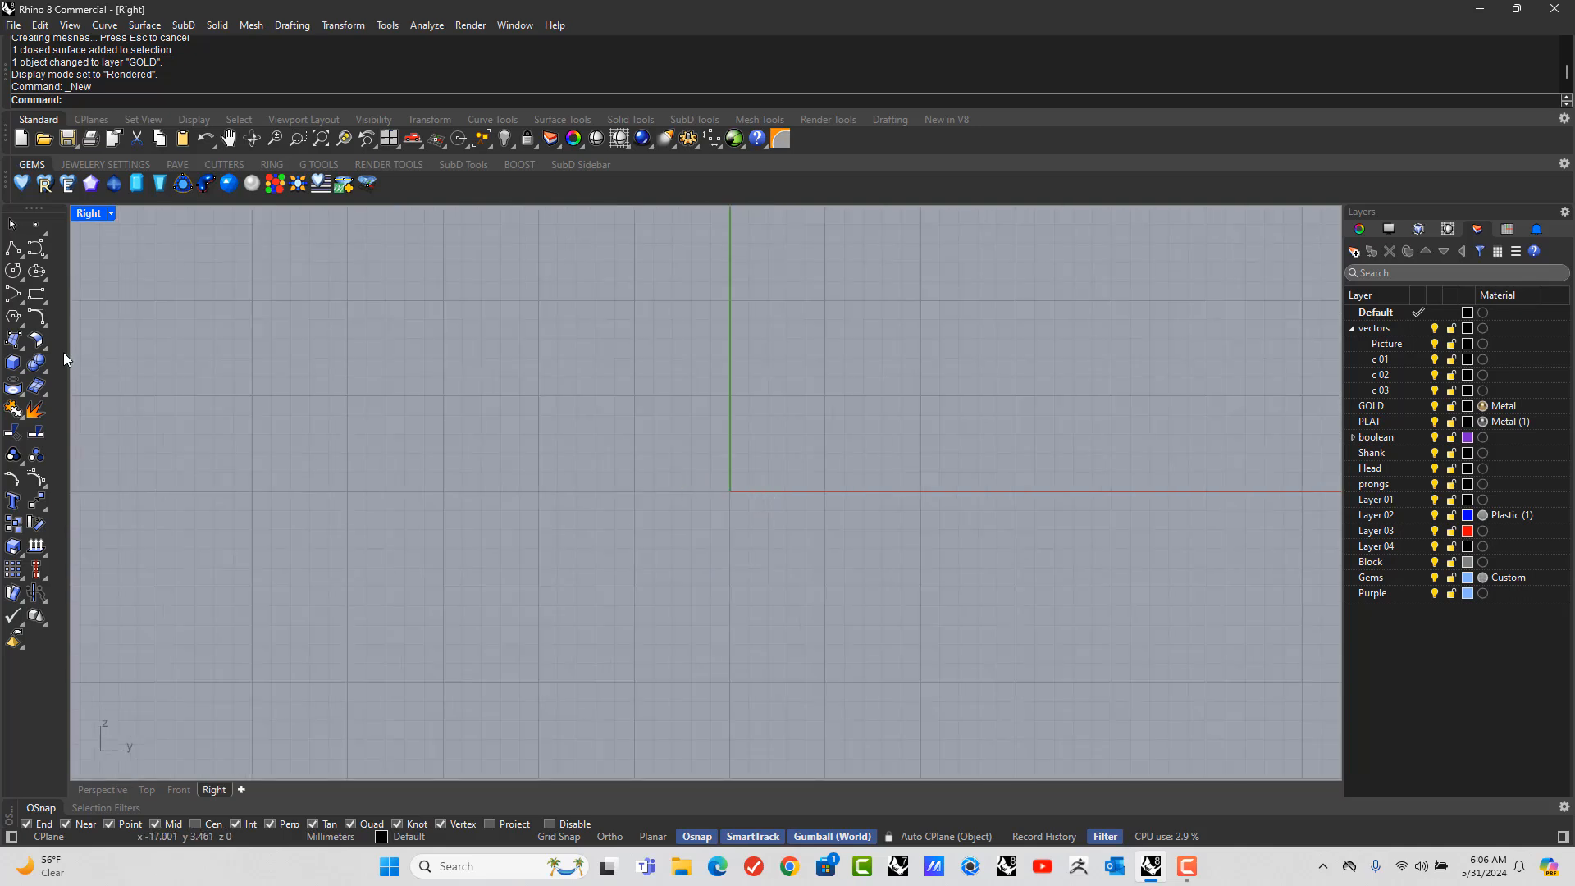
mouse_move(36, 270)
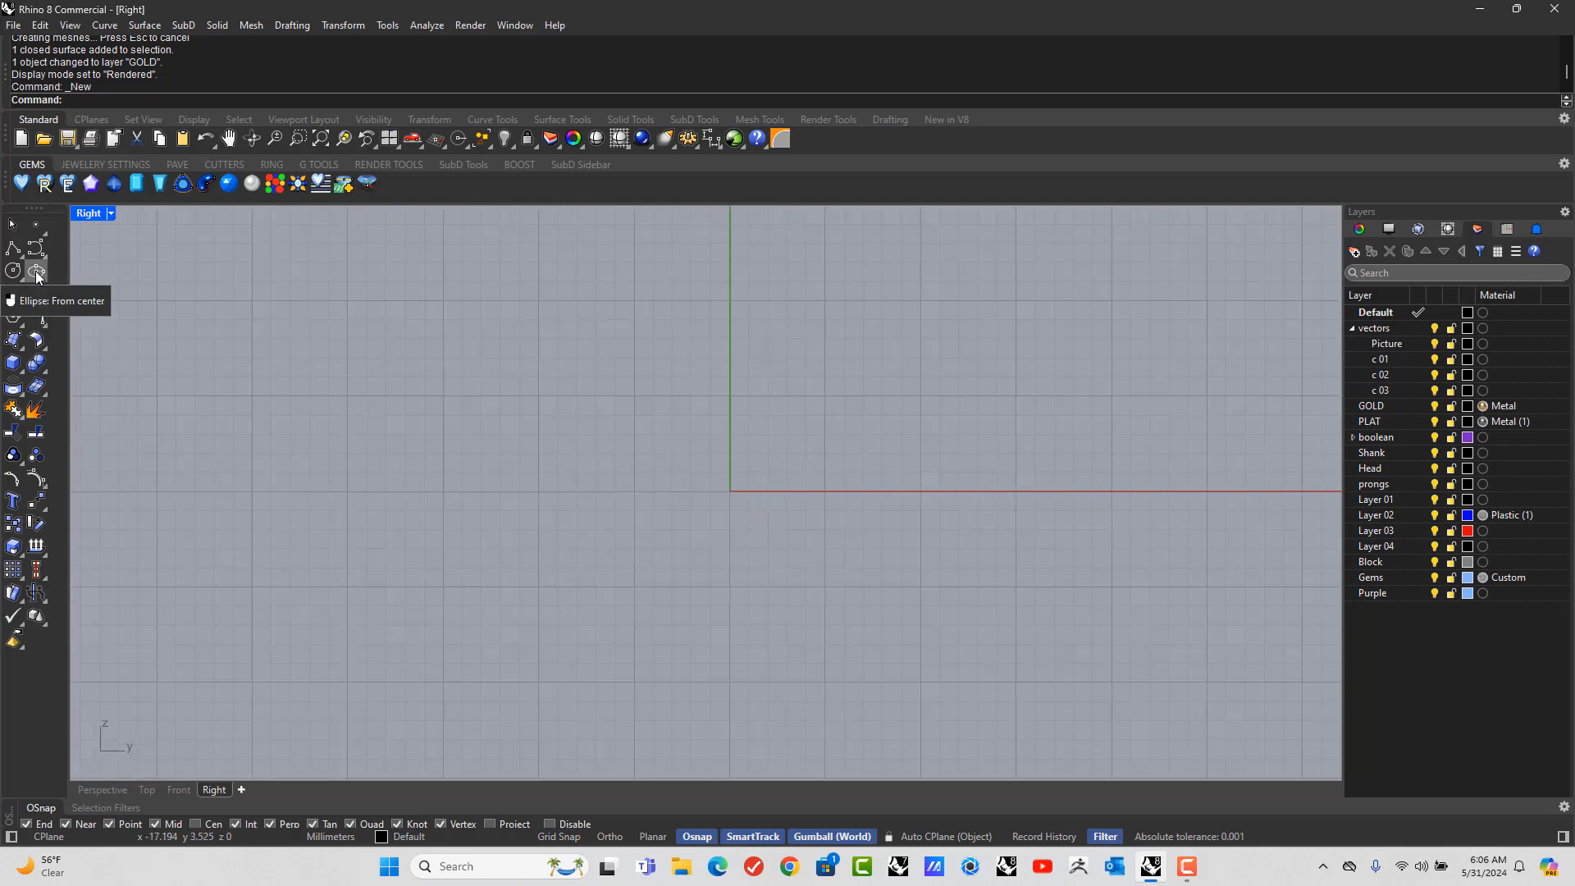
click(37, 270)
text(3)
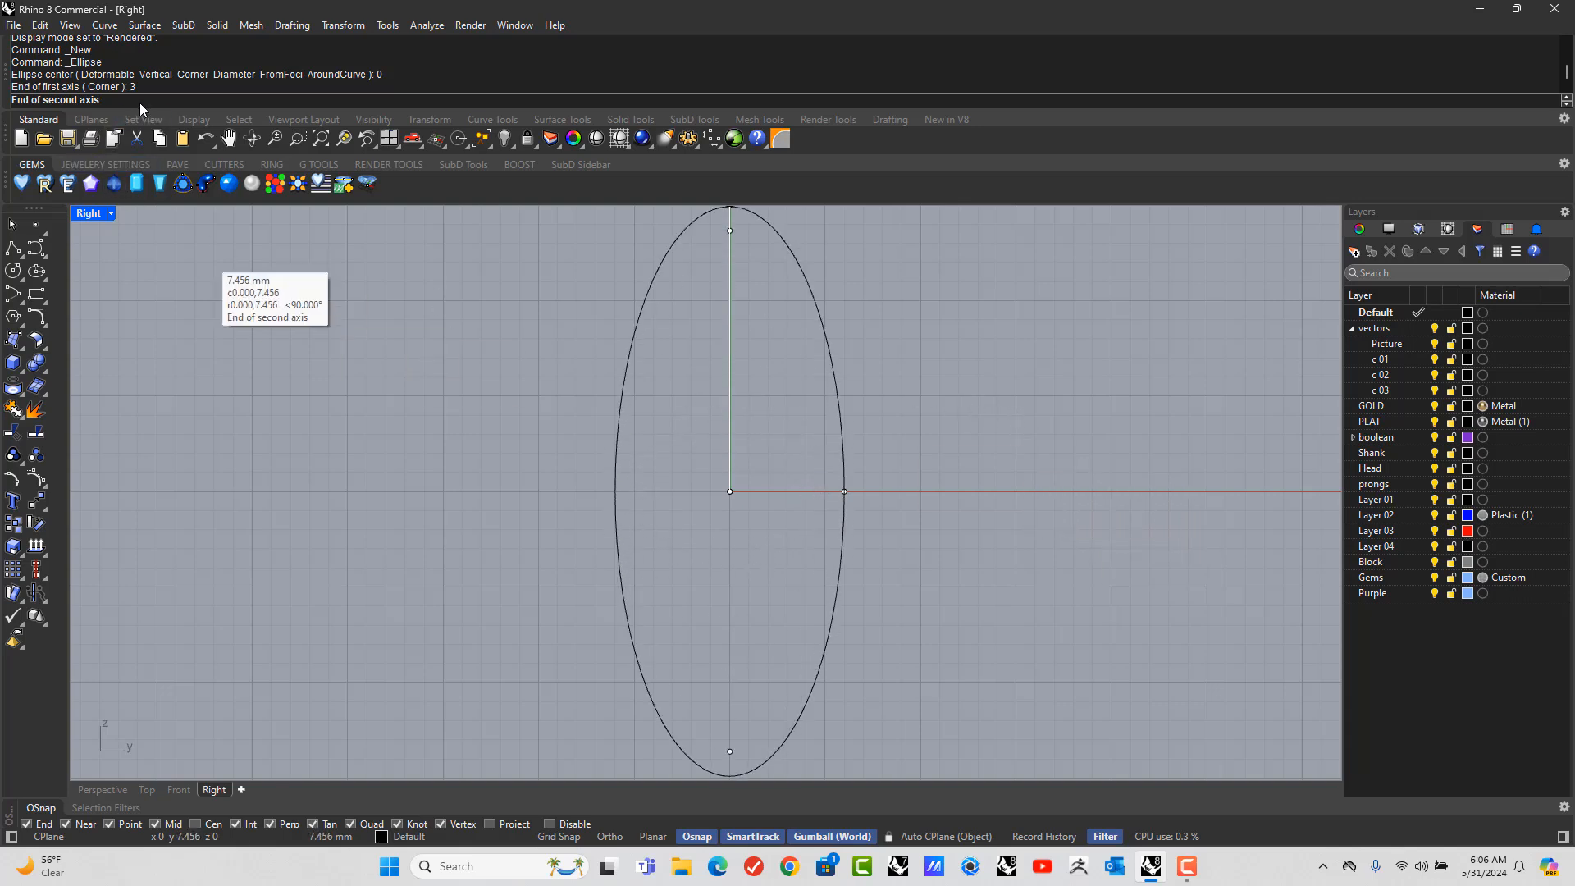
text(1.75)
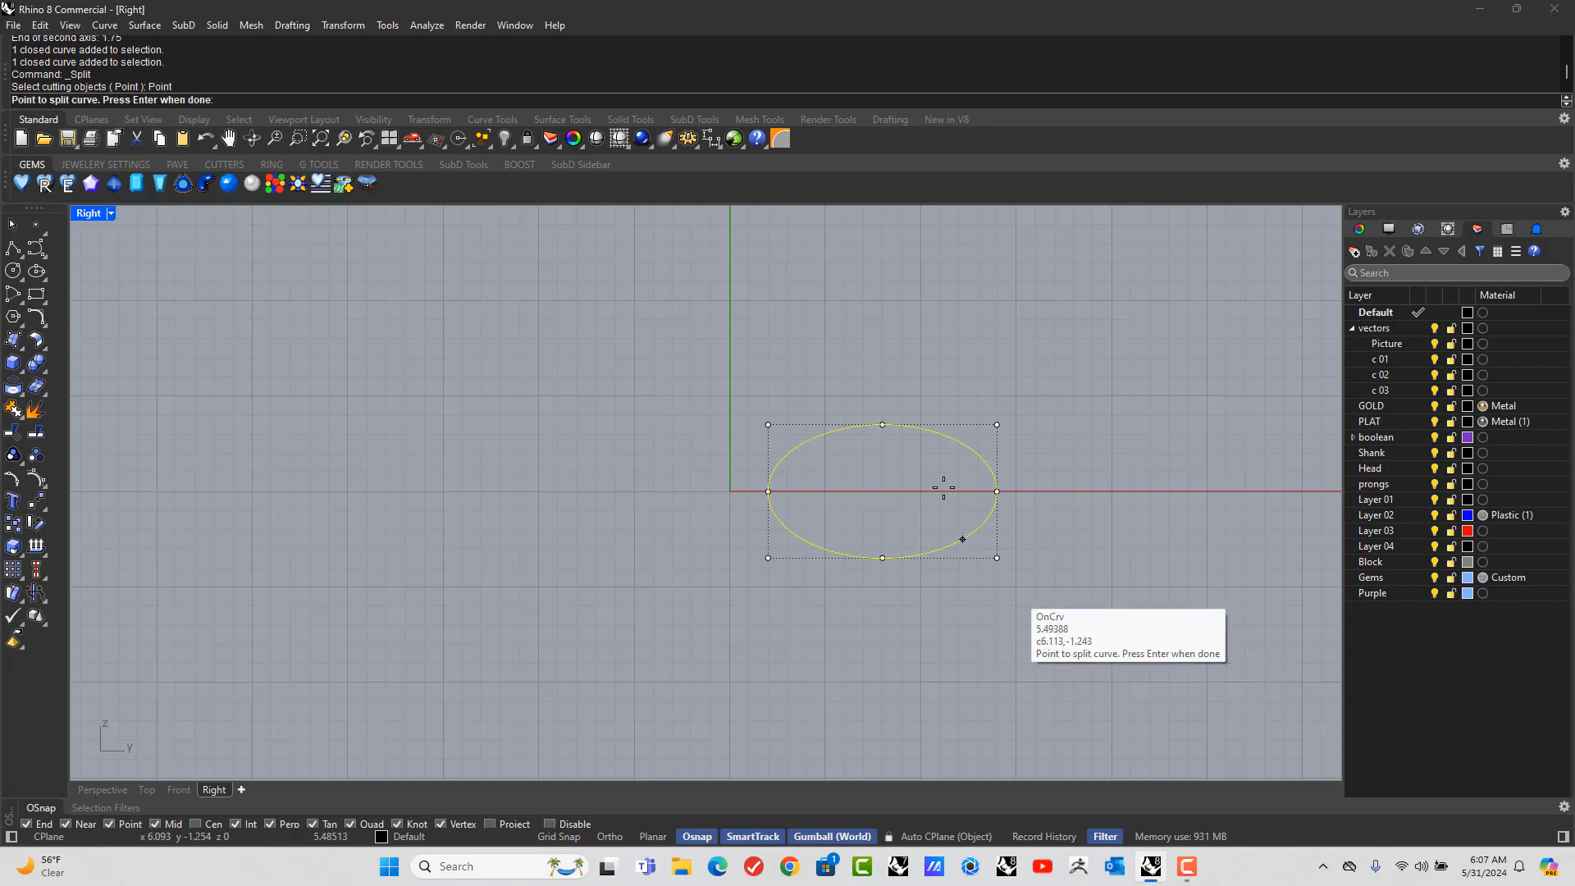
mouse_move(883, 557)
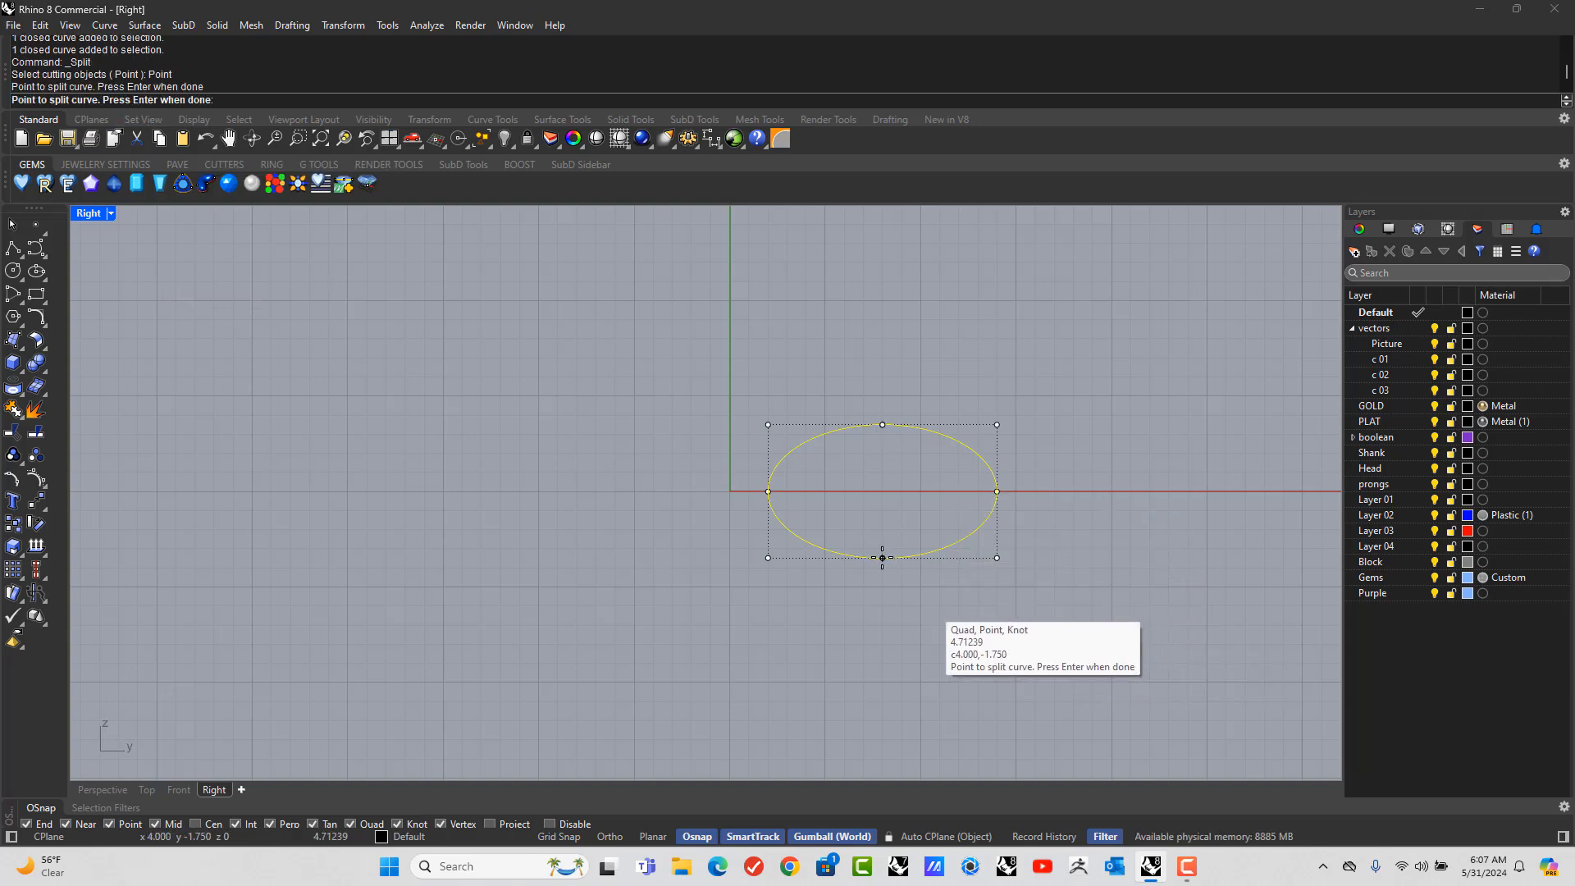
Split the ellipse at its quadrant points and delete the unwanted piece, leaving one open arc
key(Enter)
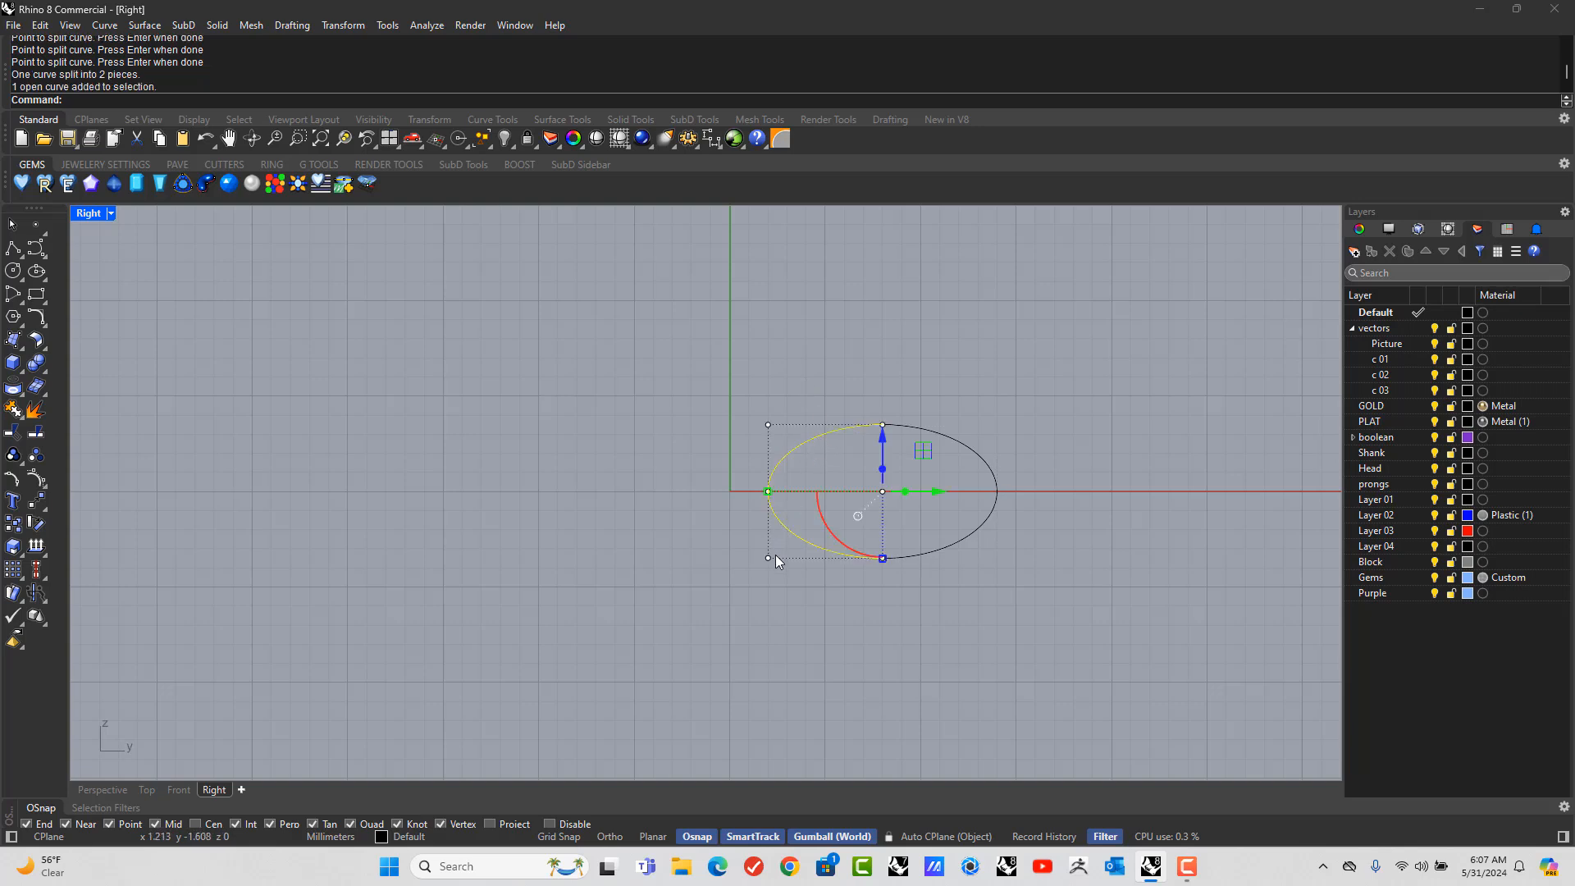
key(Delete)
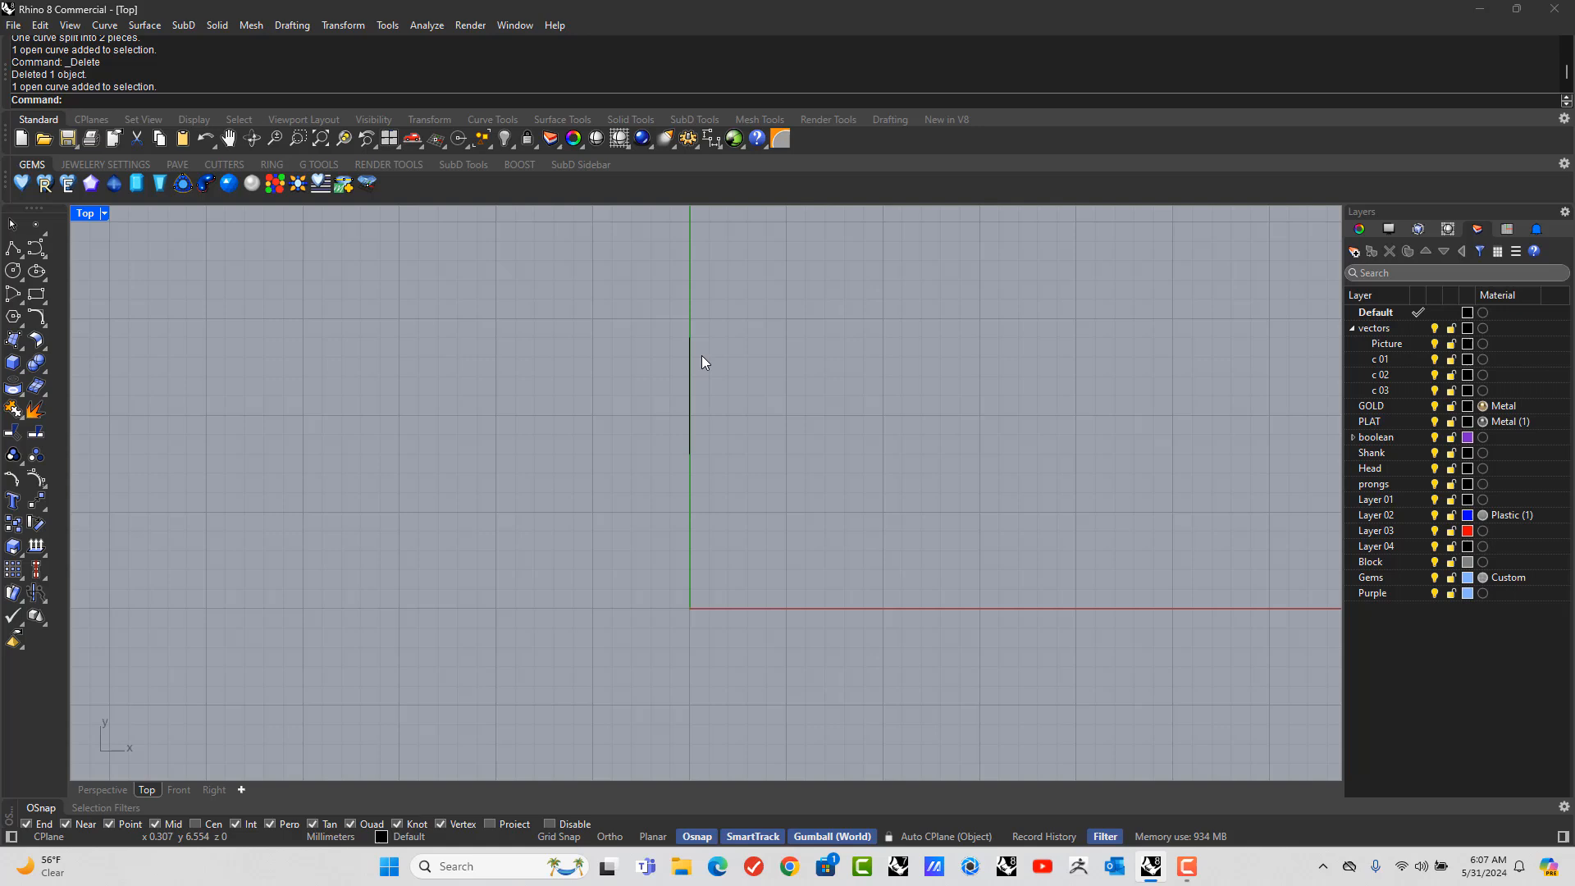
Polar-array the arc into 4 copies around the origin and maximize the Perspective view
click(343, 24)
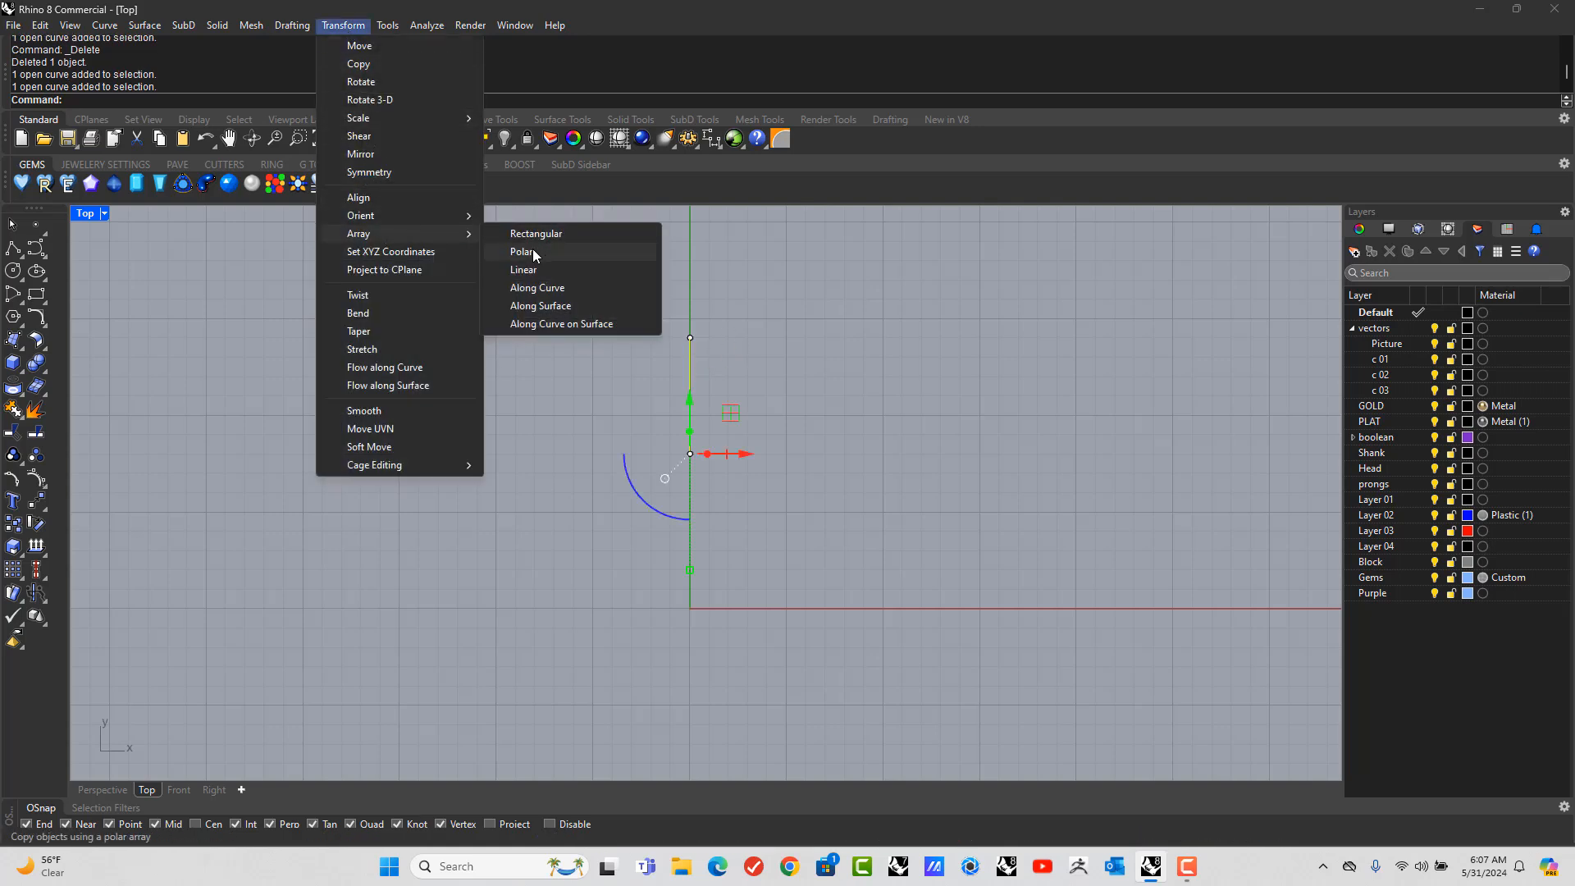
click(522, 251)
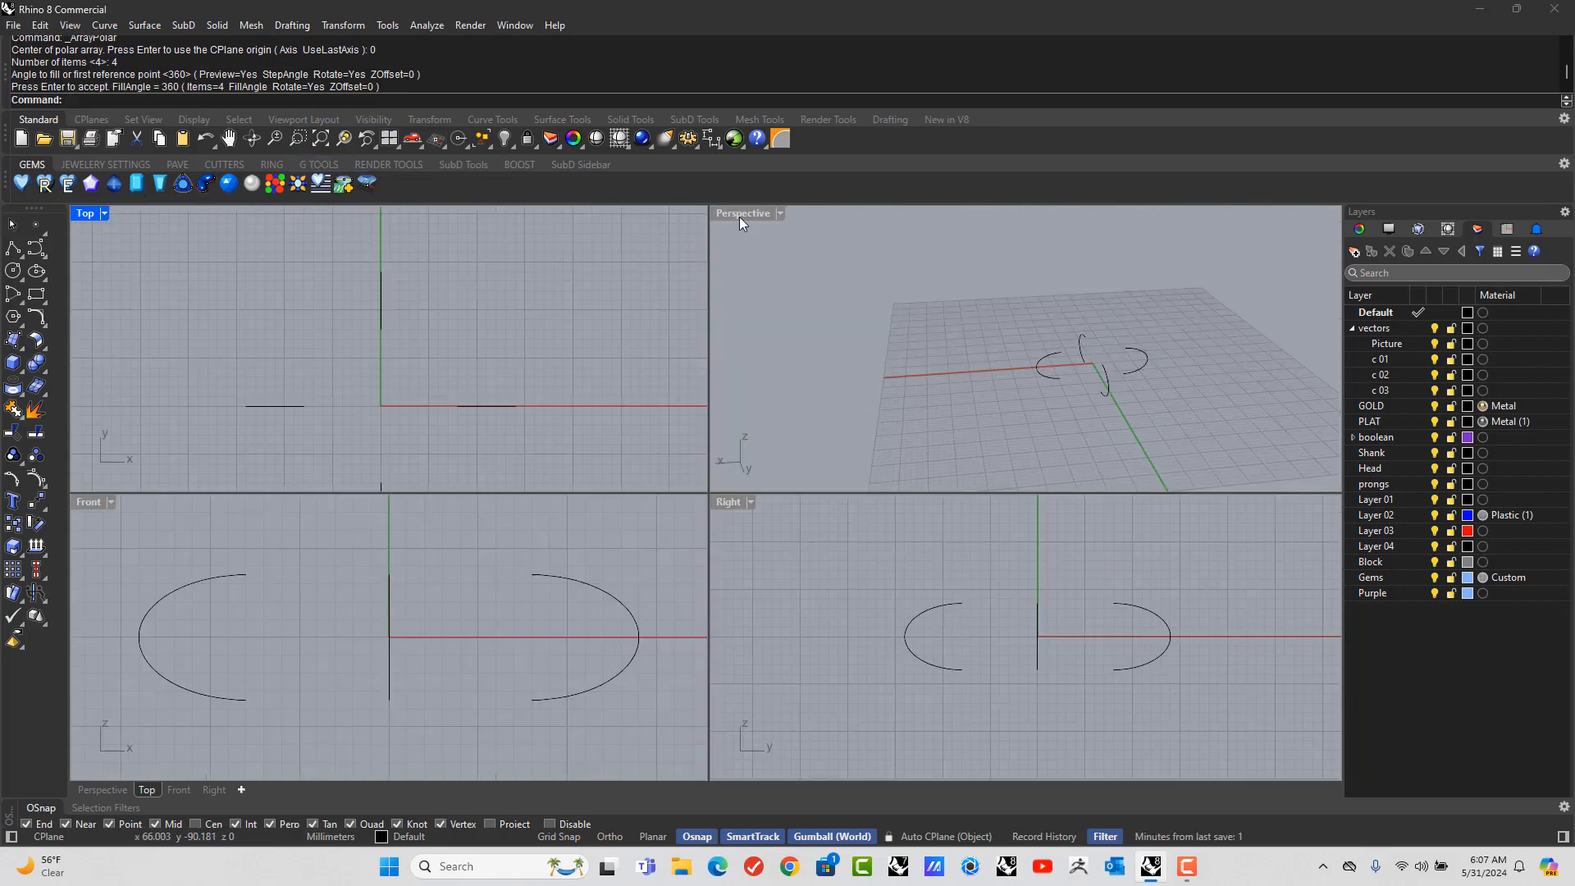
double_click(744, 212)
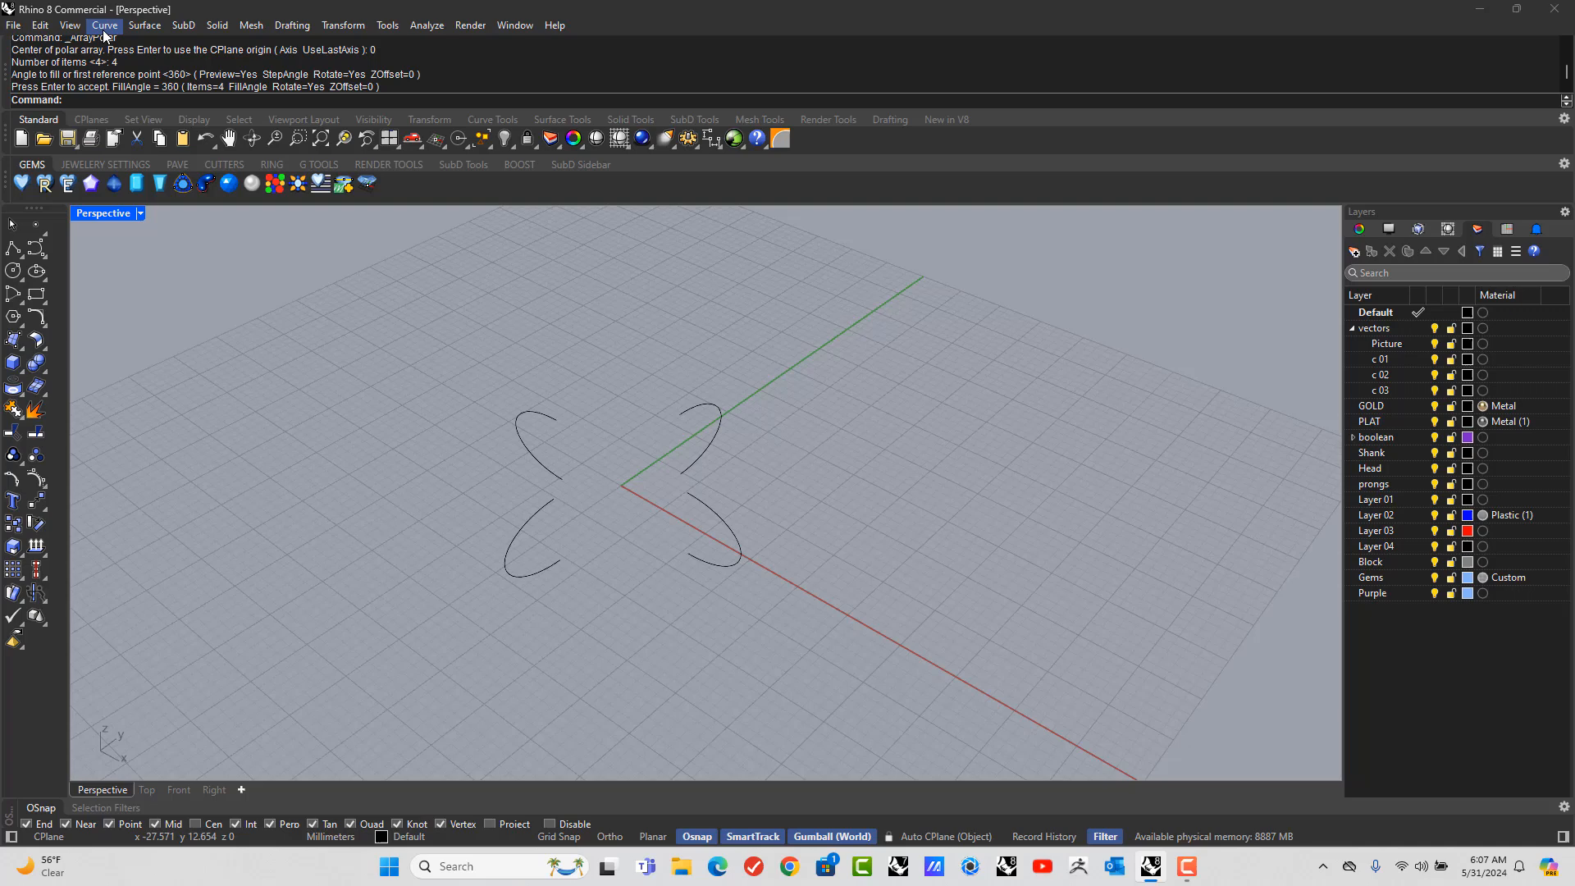
Blend the arc ends with tangent Adjustable Curve Blends, trimmed and joined into one looping curve
click(105, 25)
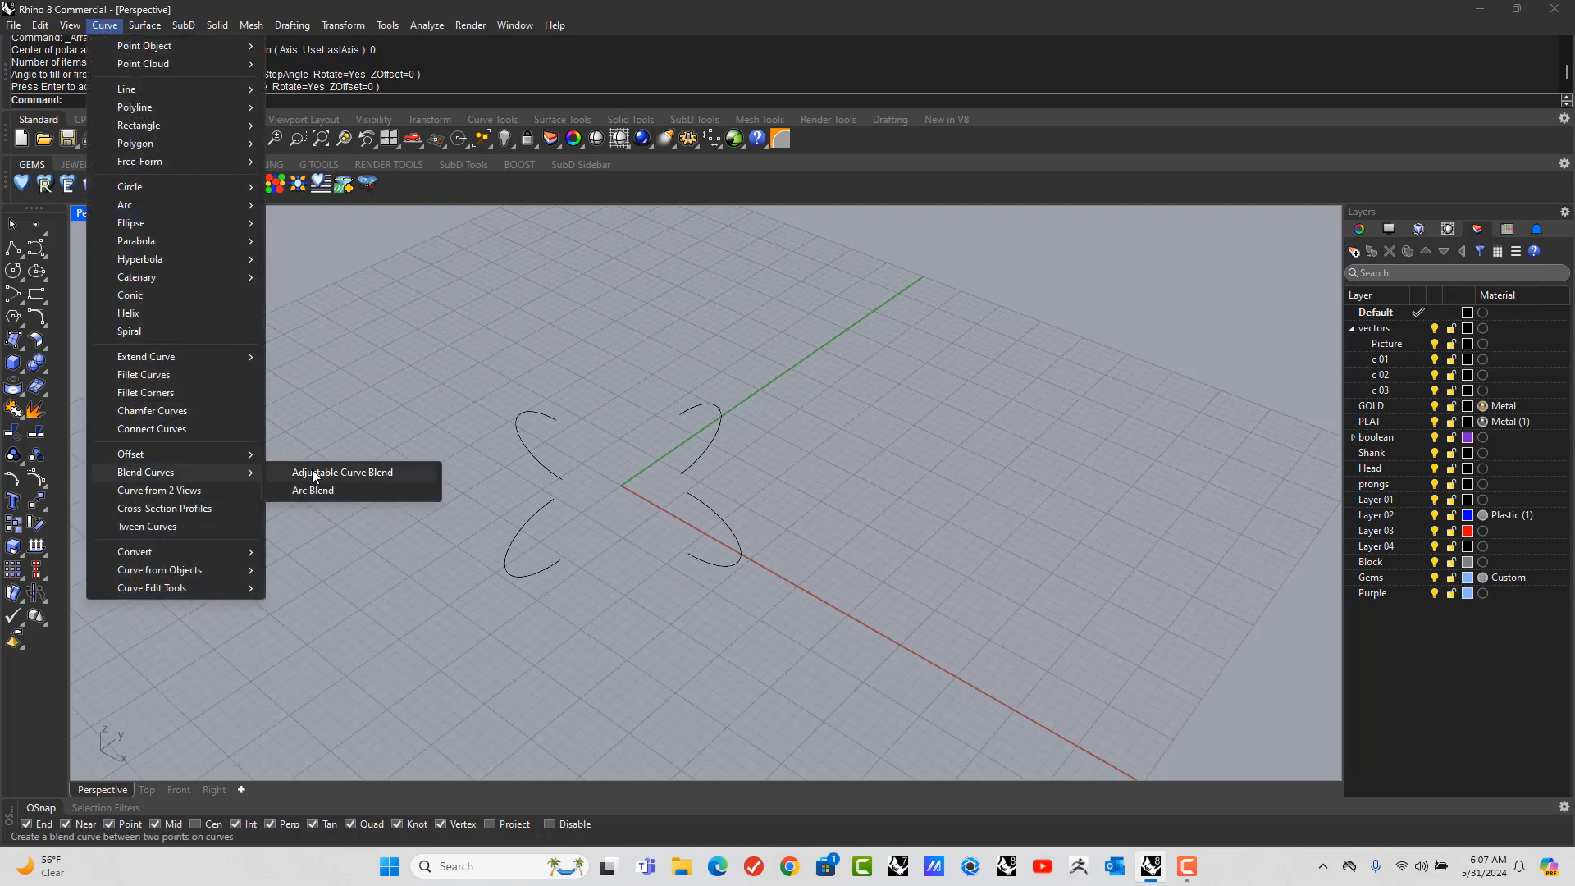
click(342, 473)
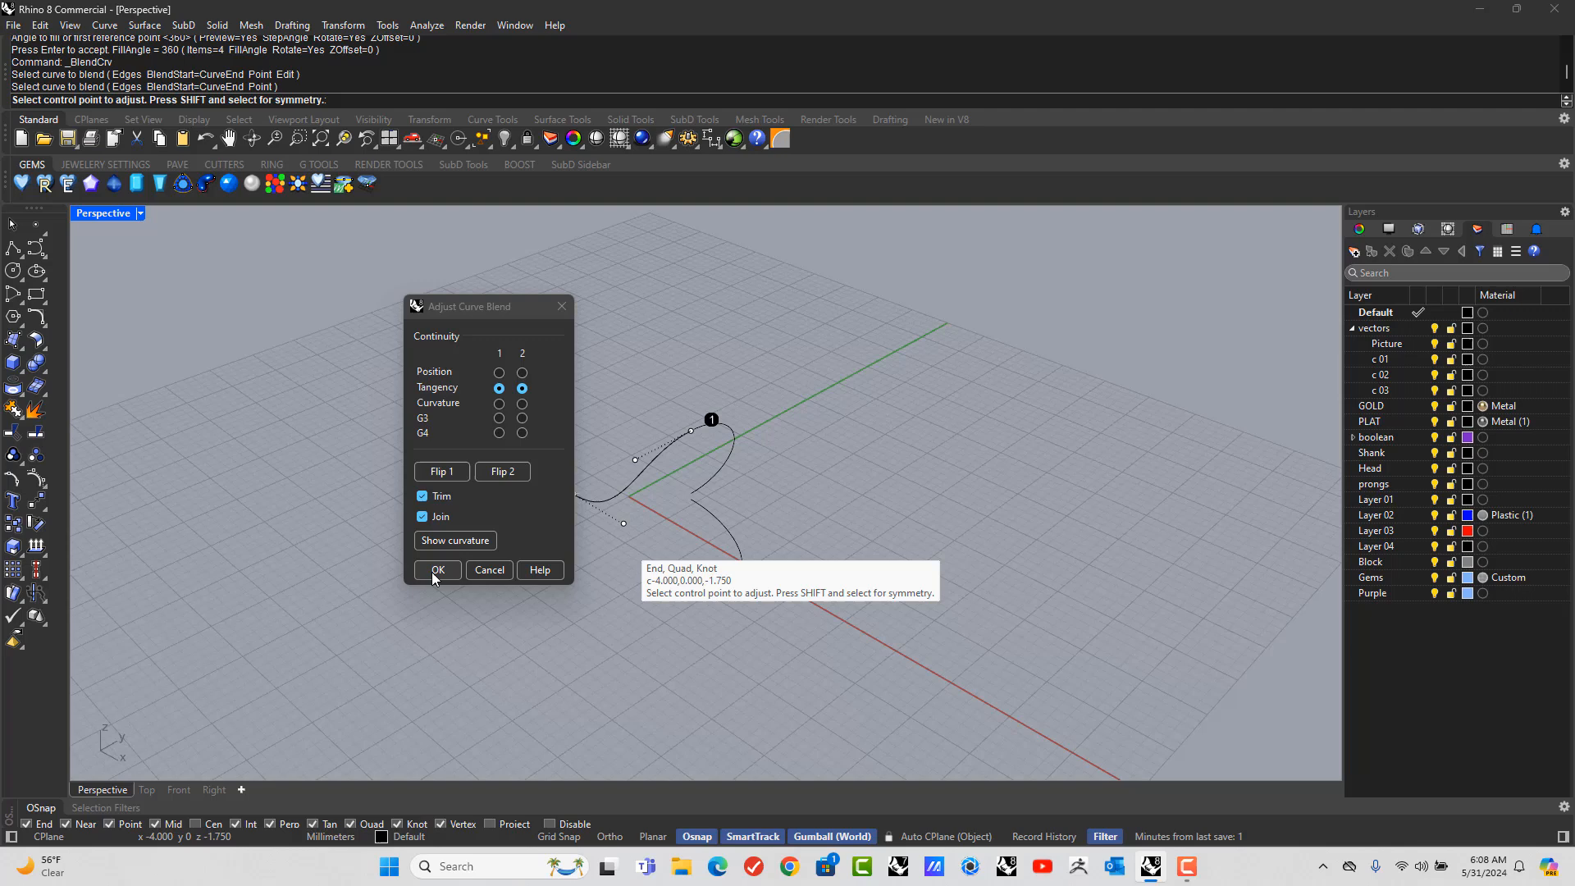
click(437, 570)
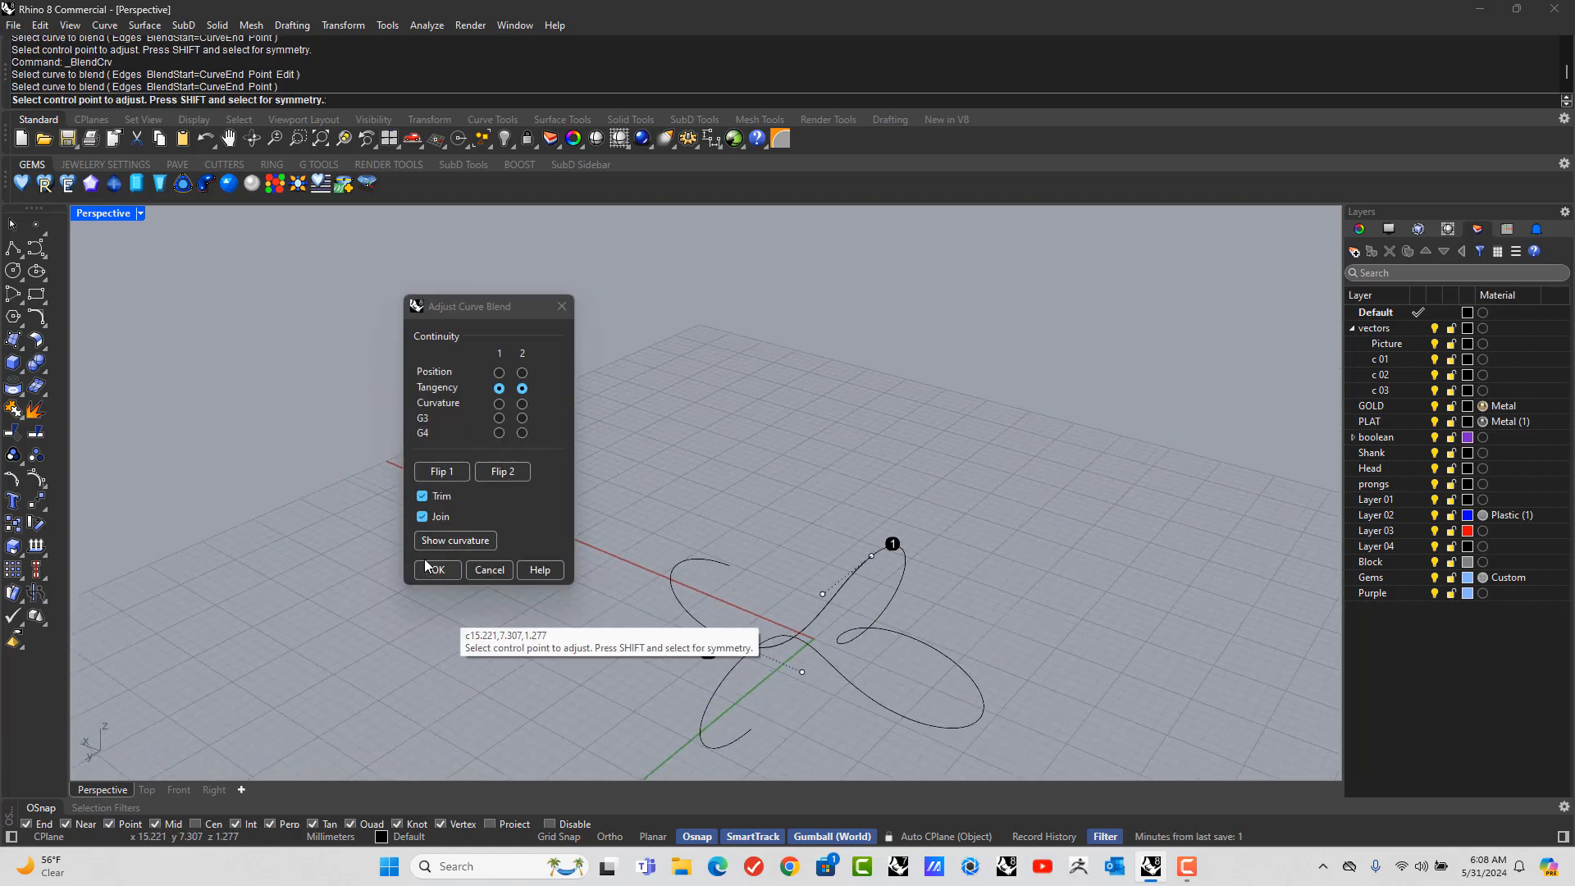
click(437, 570)
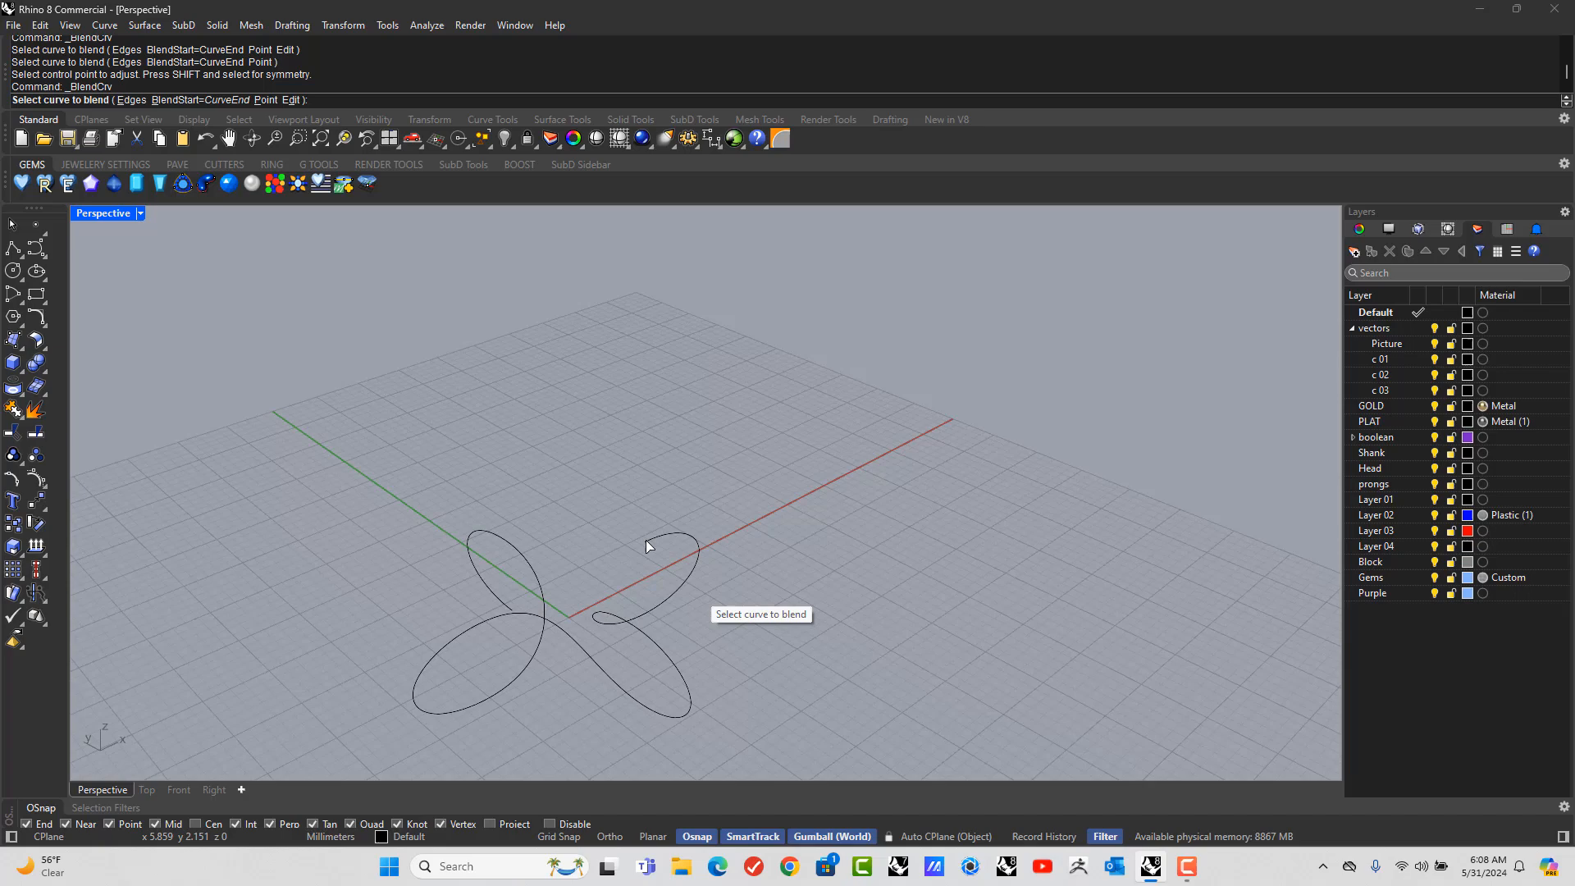
click(664, 546)
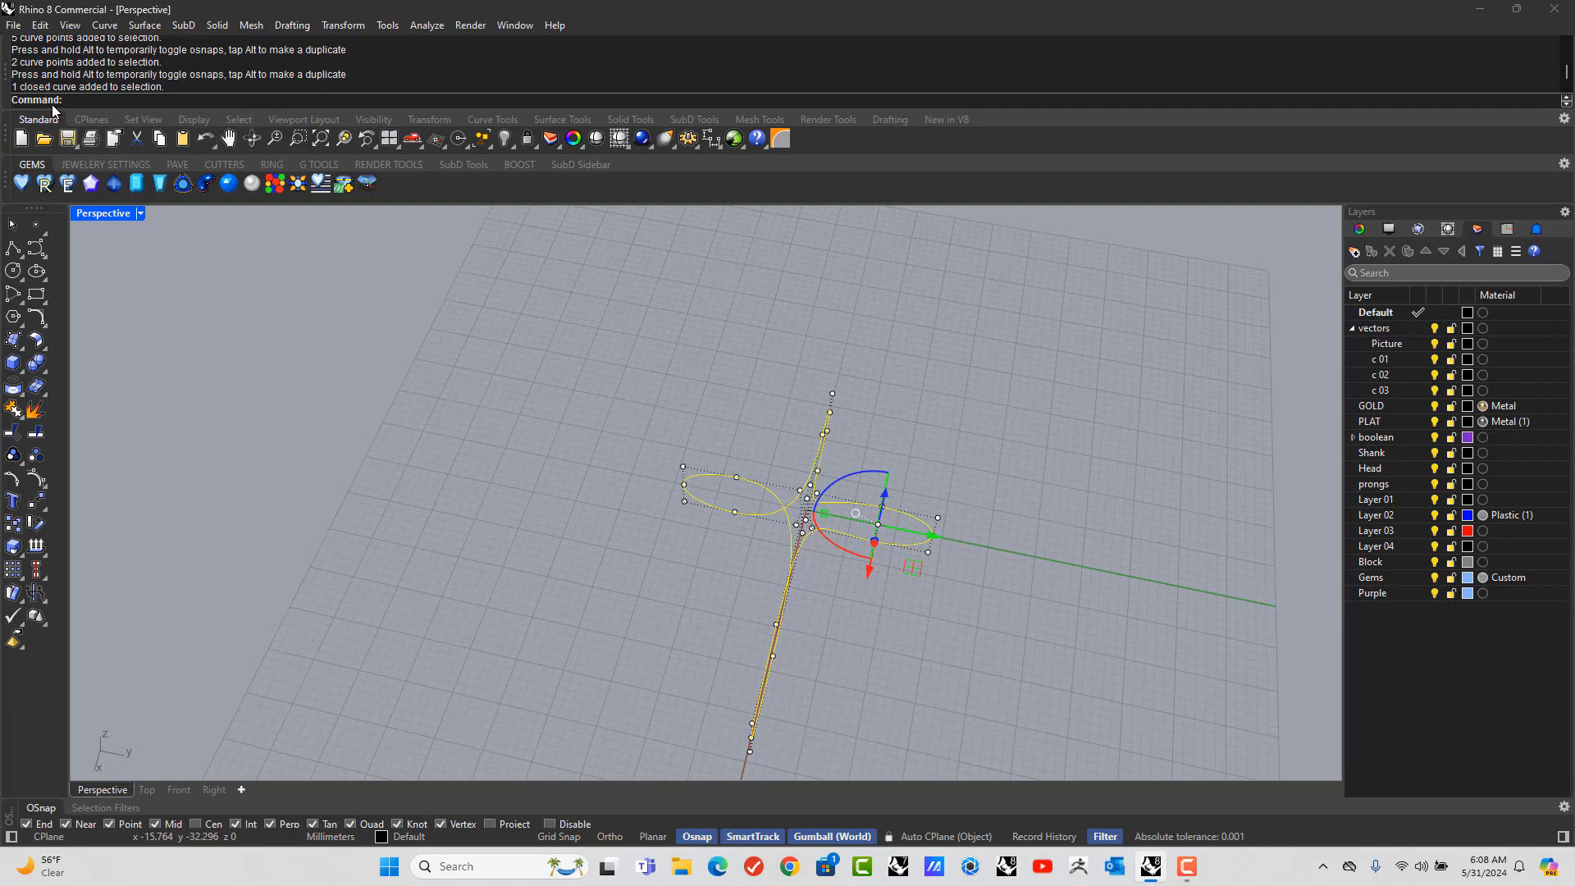
Pipe the curve at 1.75 mm with FitRail off, then delete that pipe to redo it
text(Pipe)
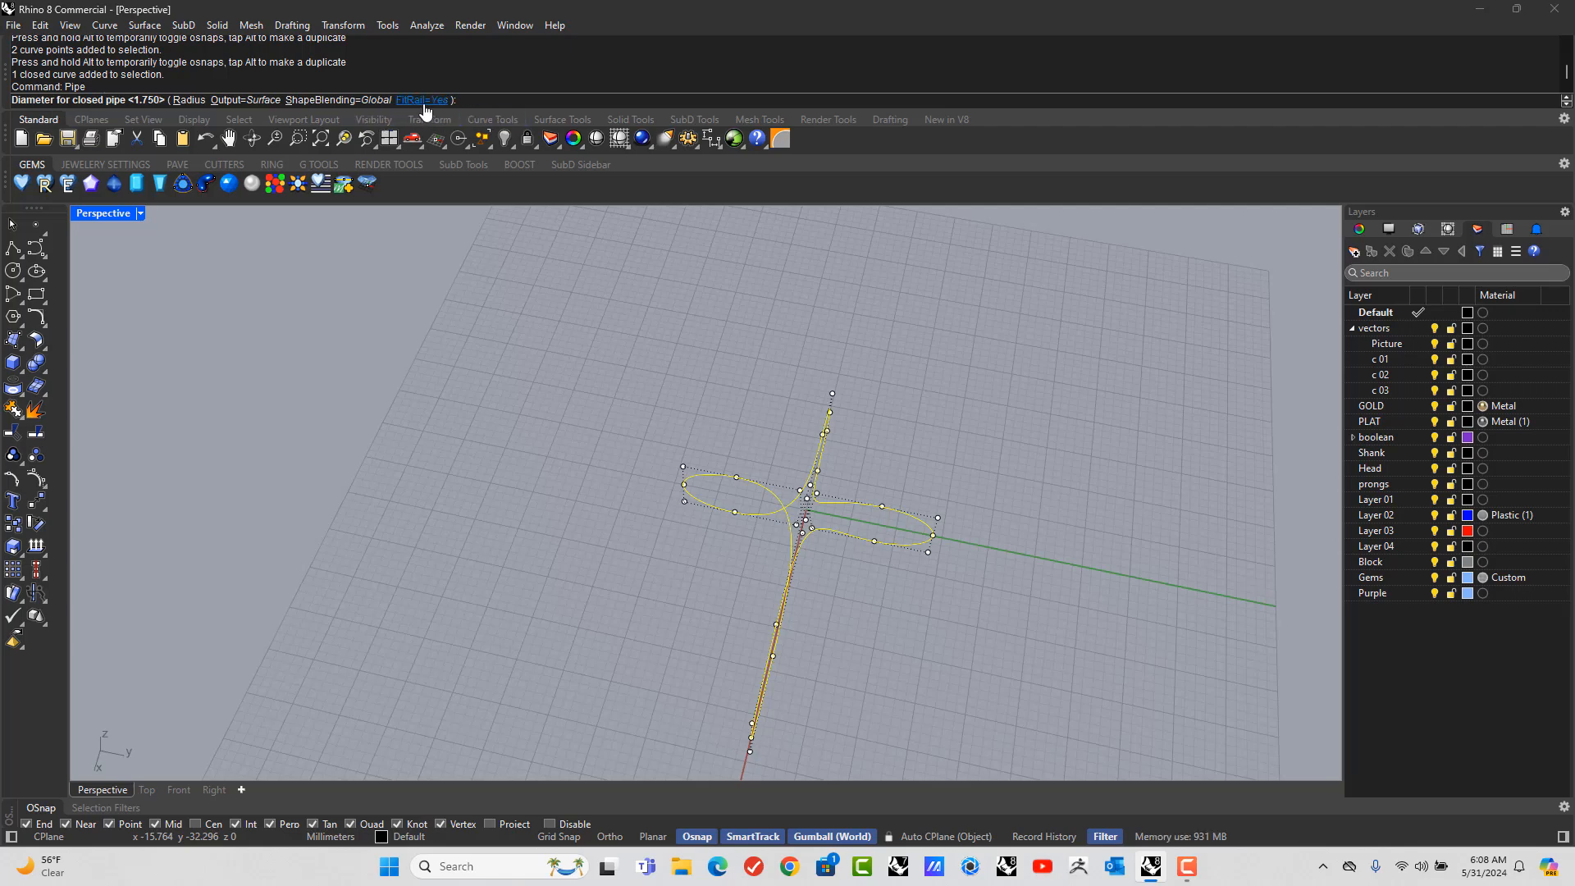
click(419, 100)
text(1.75)
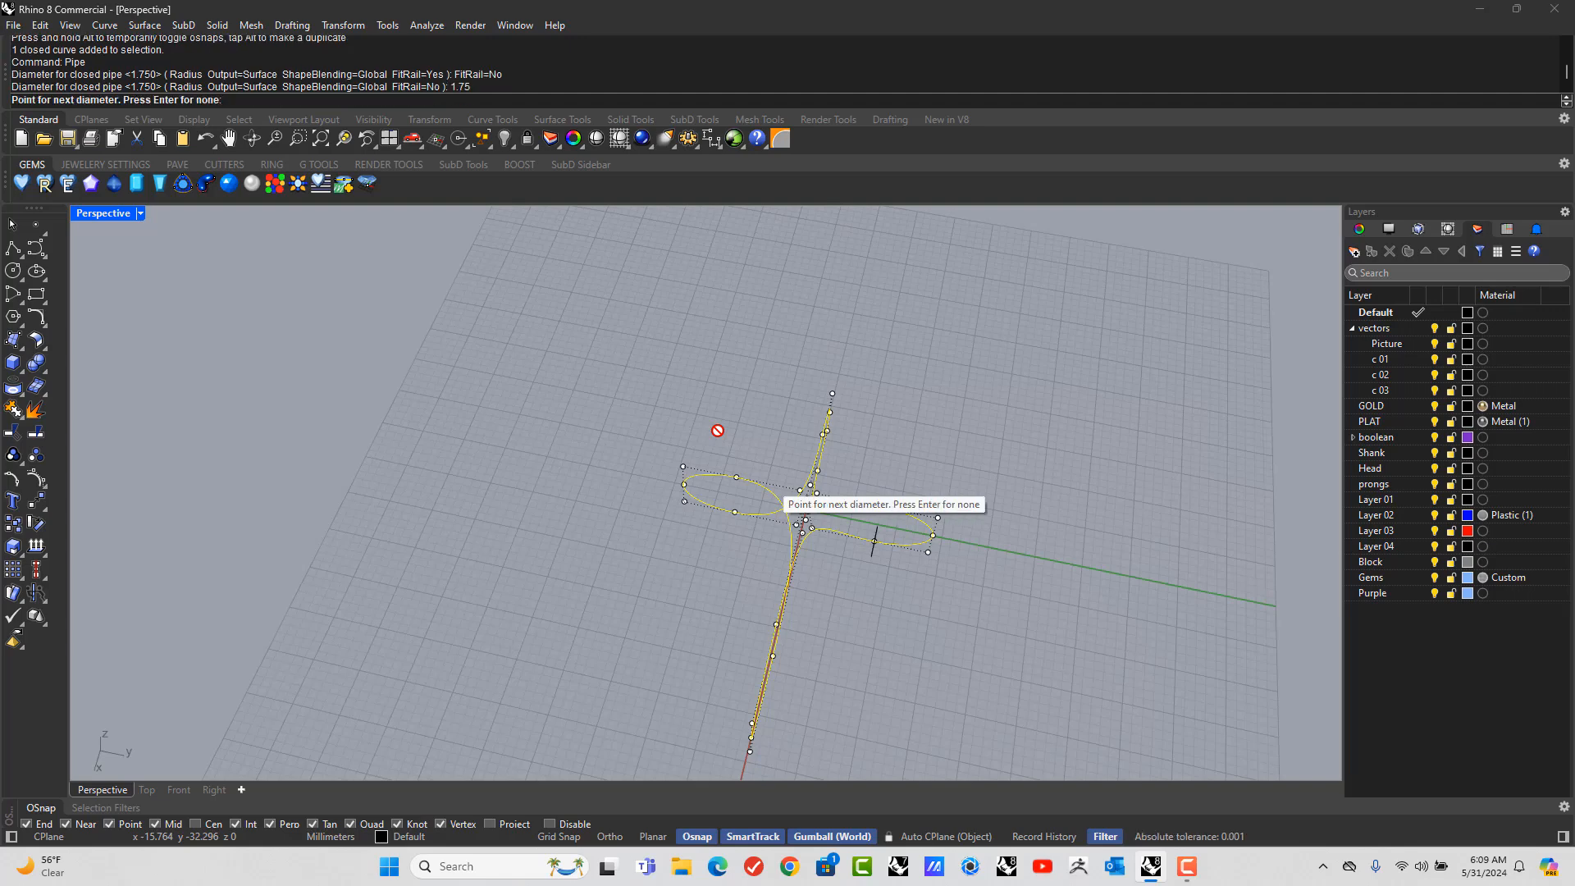
key(Enter)
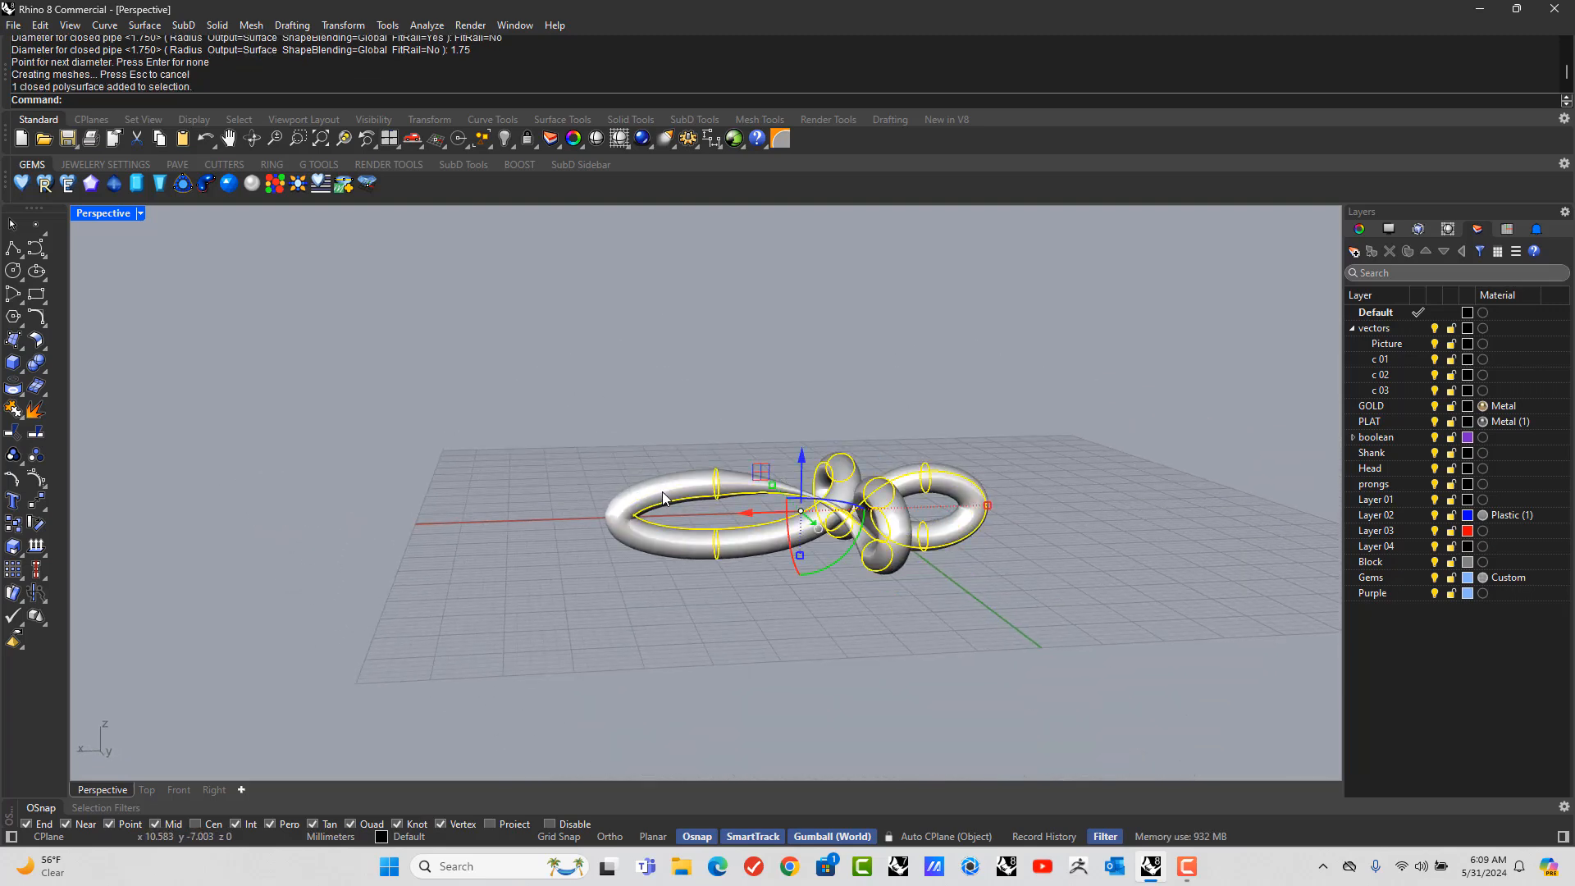
key(Delete)
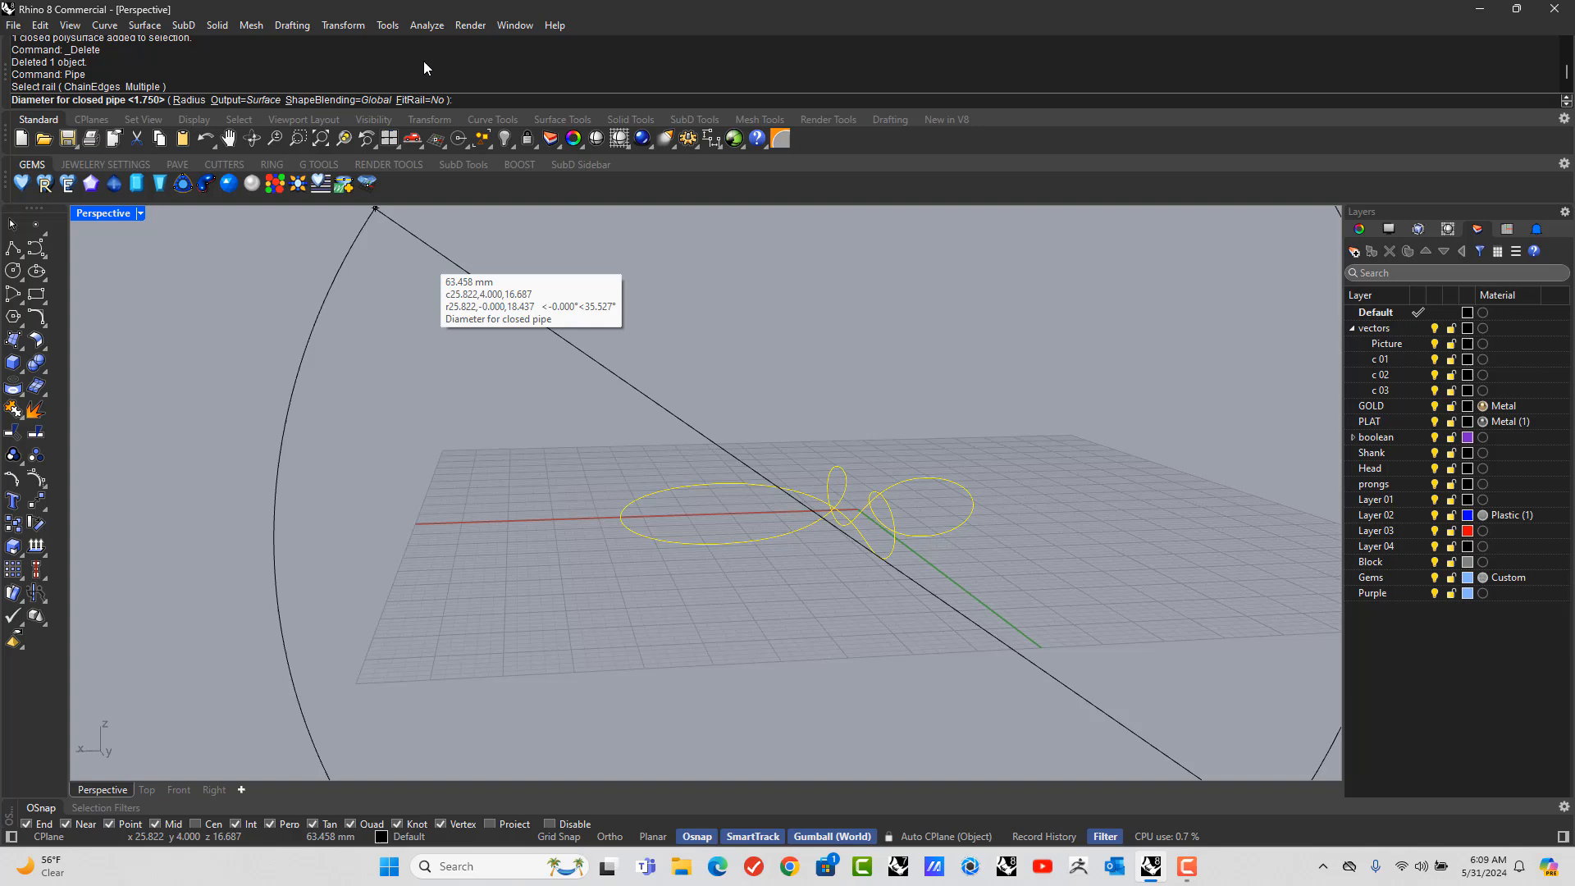
Redo the 1.75 mm pipe with FitRail on and select the resulting tube
click(421, 100)
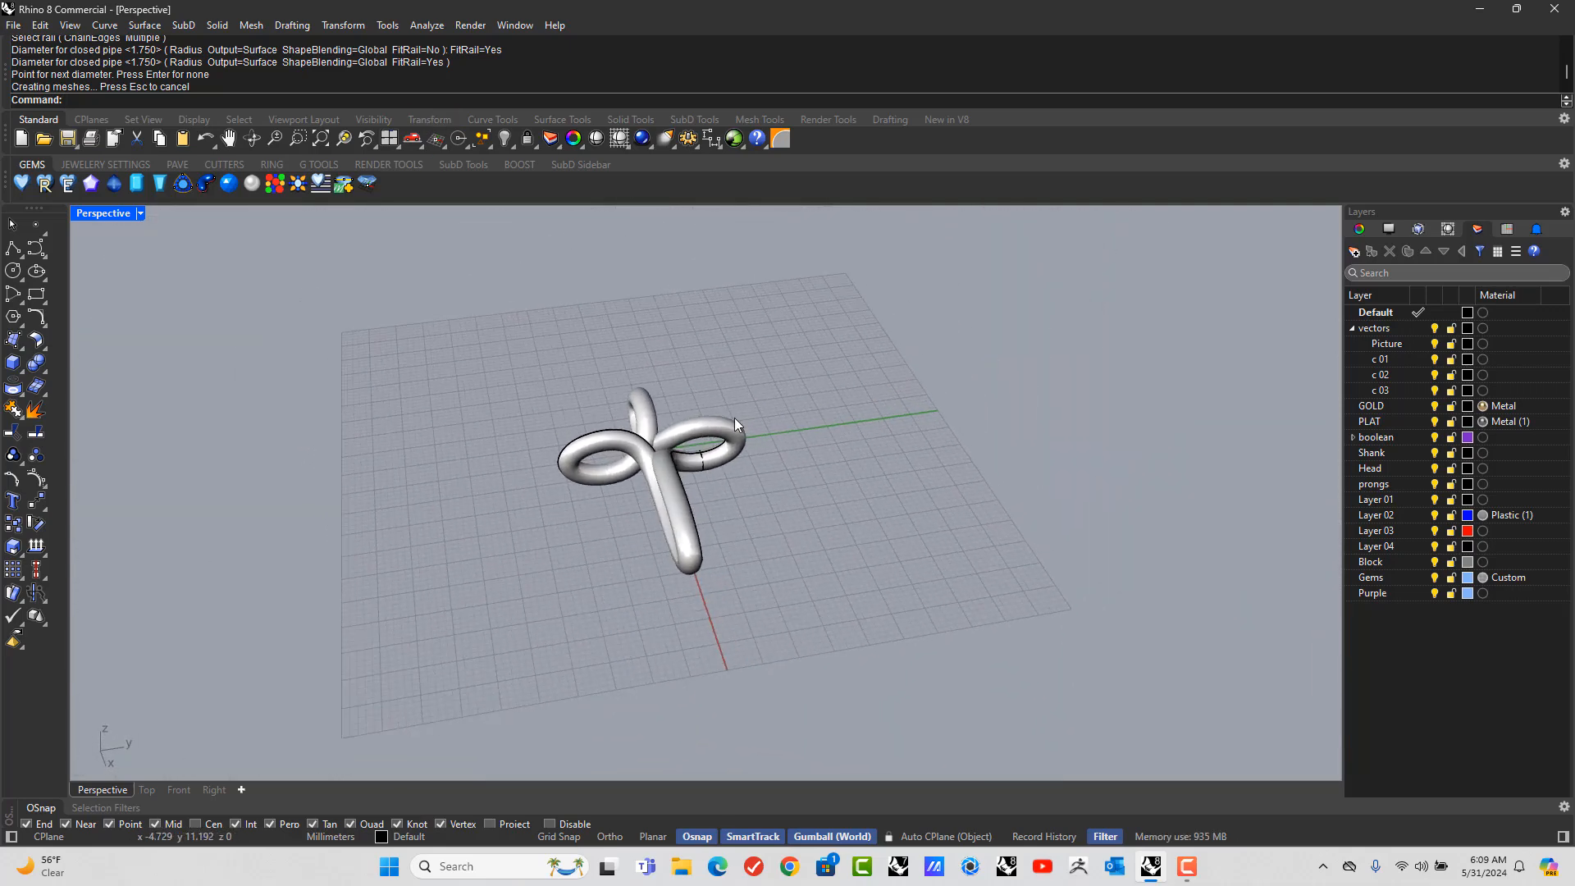
click(1371, 405)
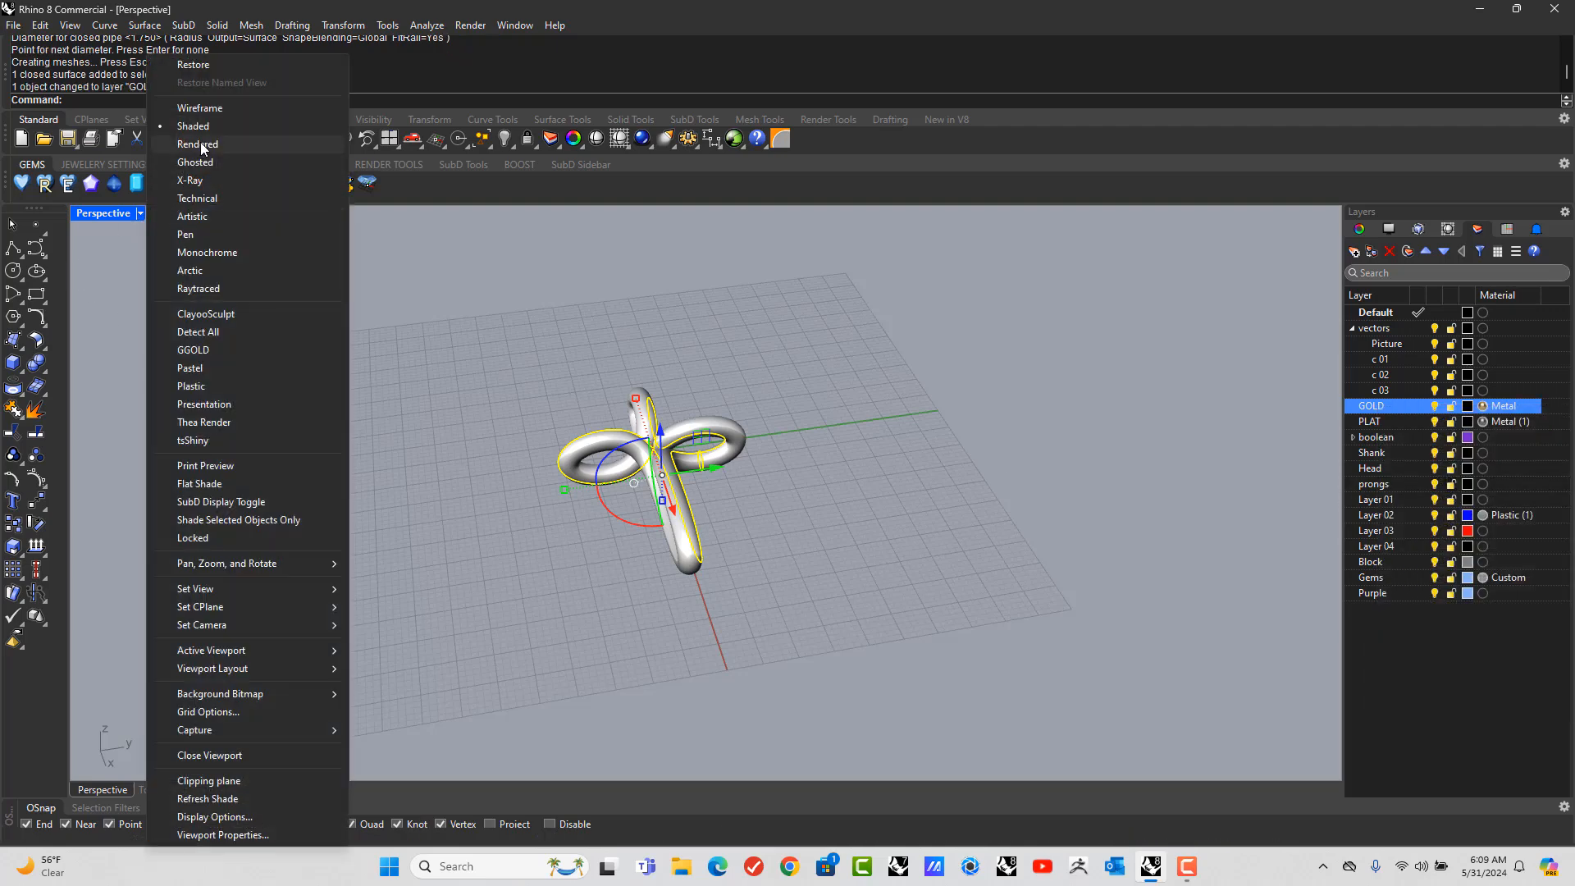
Switch the viewport to Rendered mode and orbit to view the gold pendant
click(197, 143)
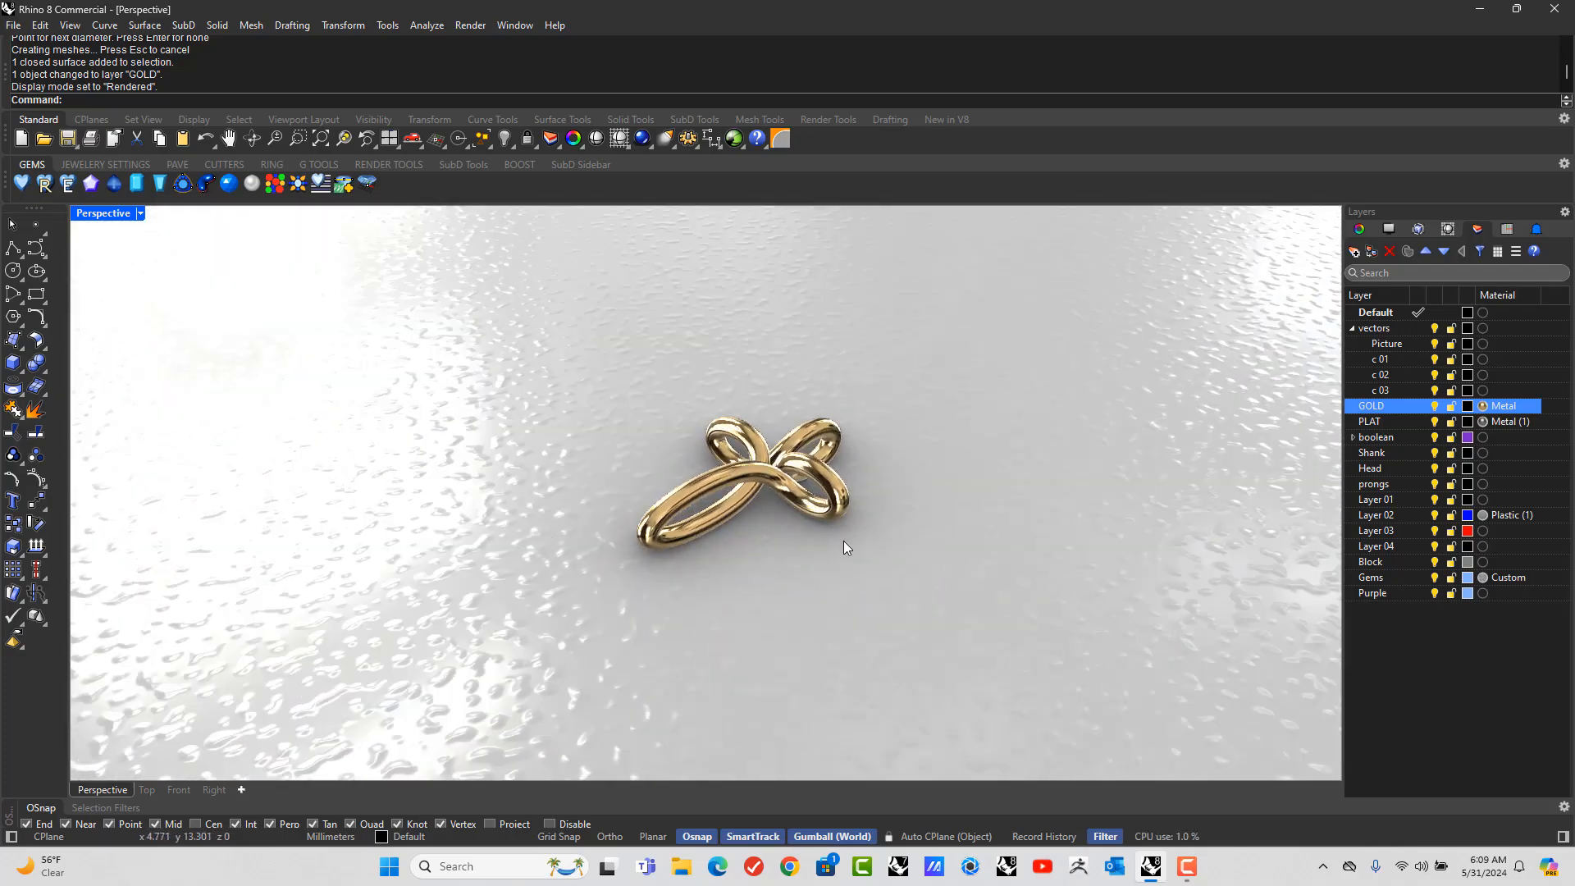
drag(844, 547, 891, 523)
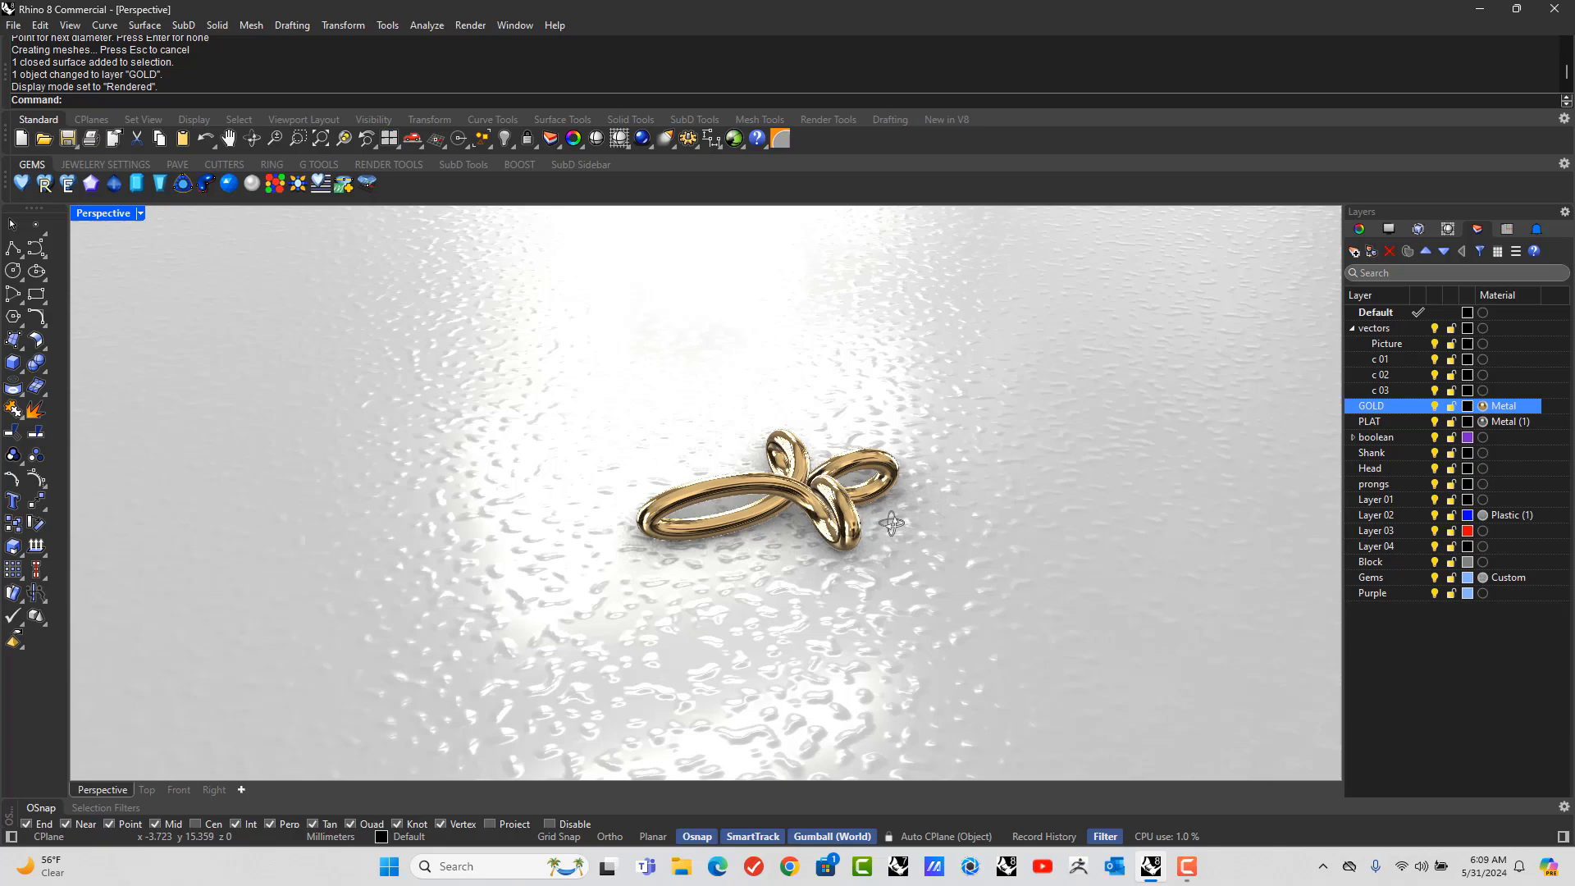